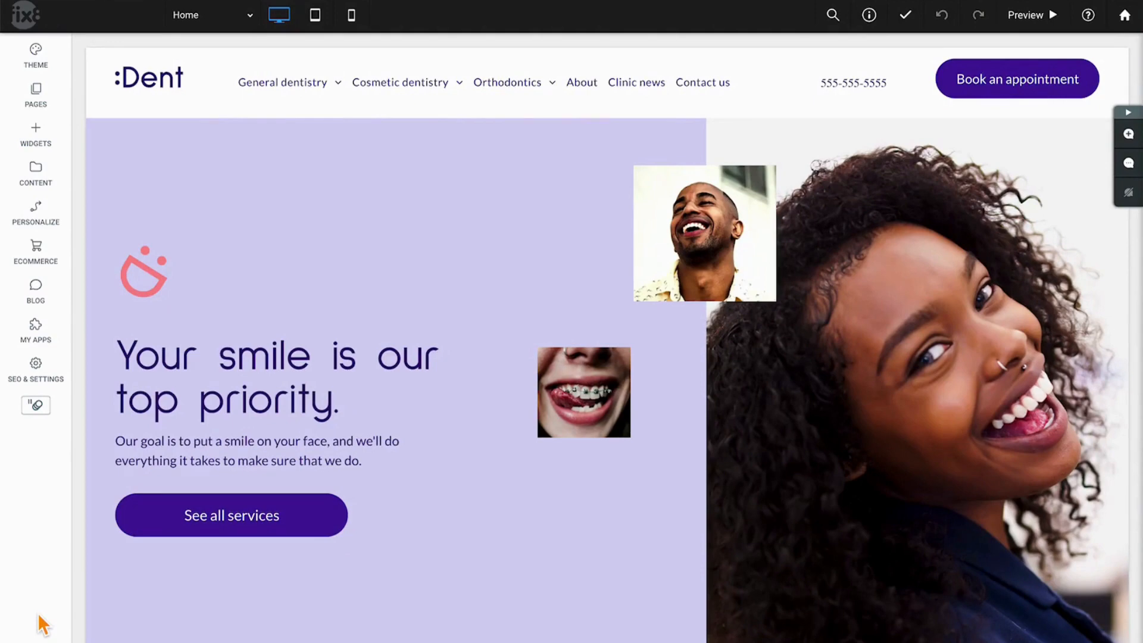
pyautogui.moveTo(45, 546)
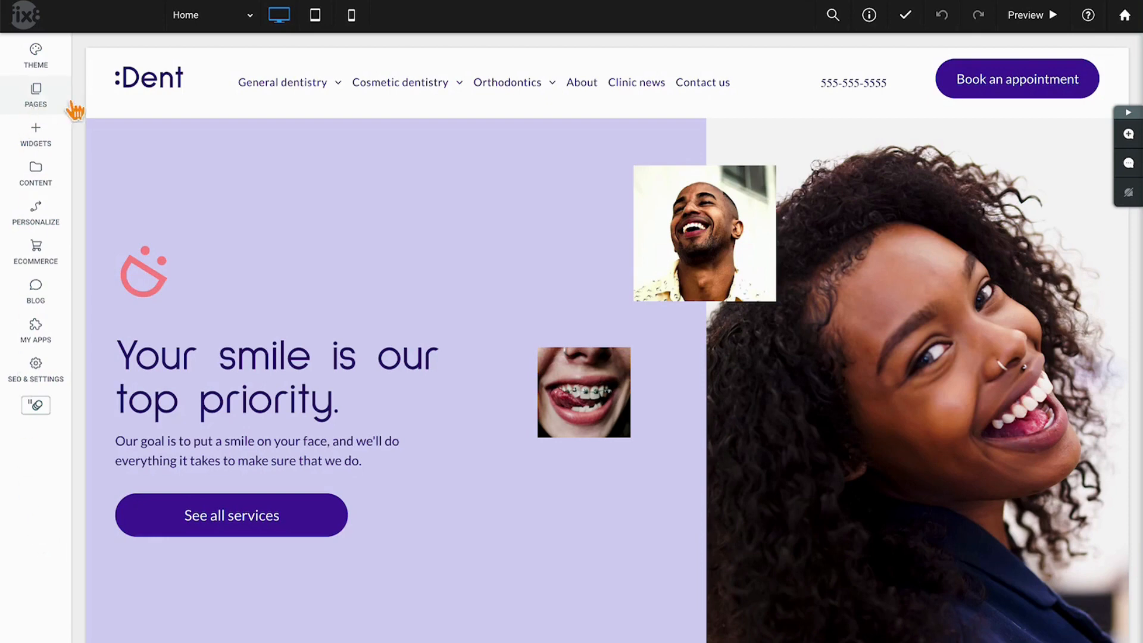
# Open the Pages panel to list the :Dent site's pages
pyautogui.click(35, 95)
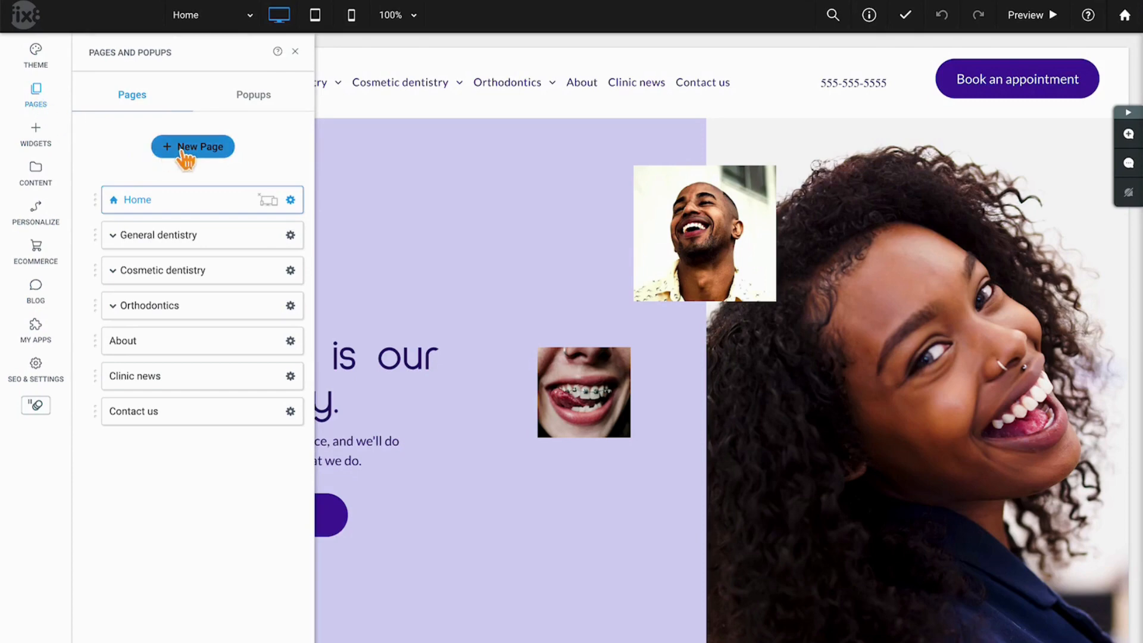
# Create a Team Member dynamic page from the template, keeping default settings
pyautogui.click(191, 146)
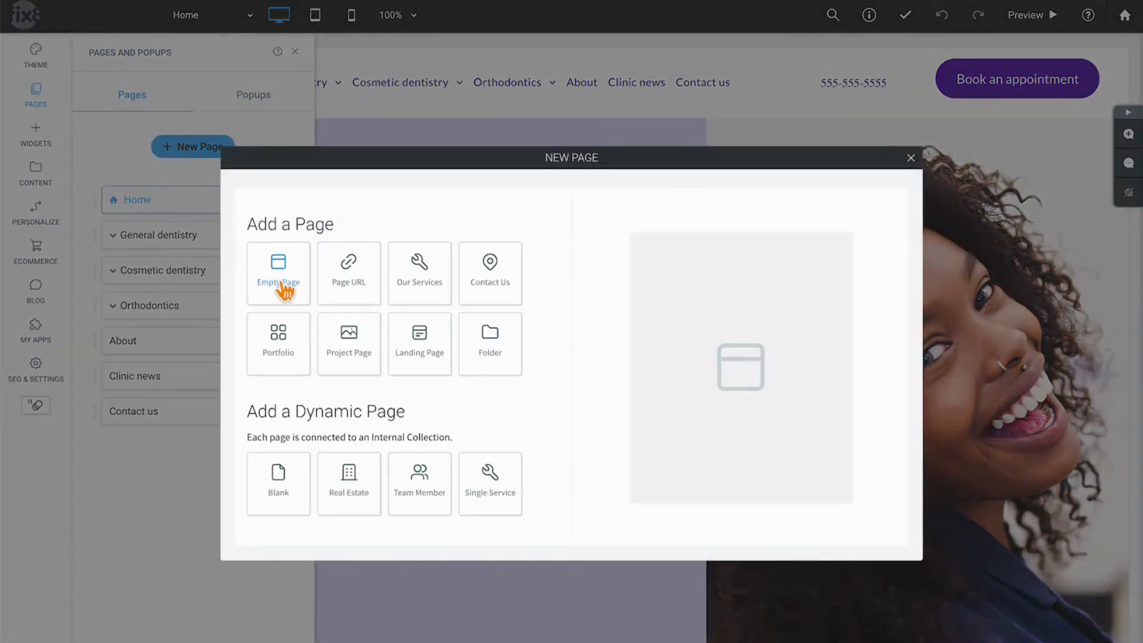
pyautogui.moveTo(490, 344)
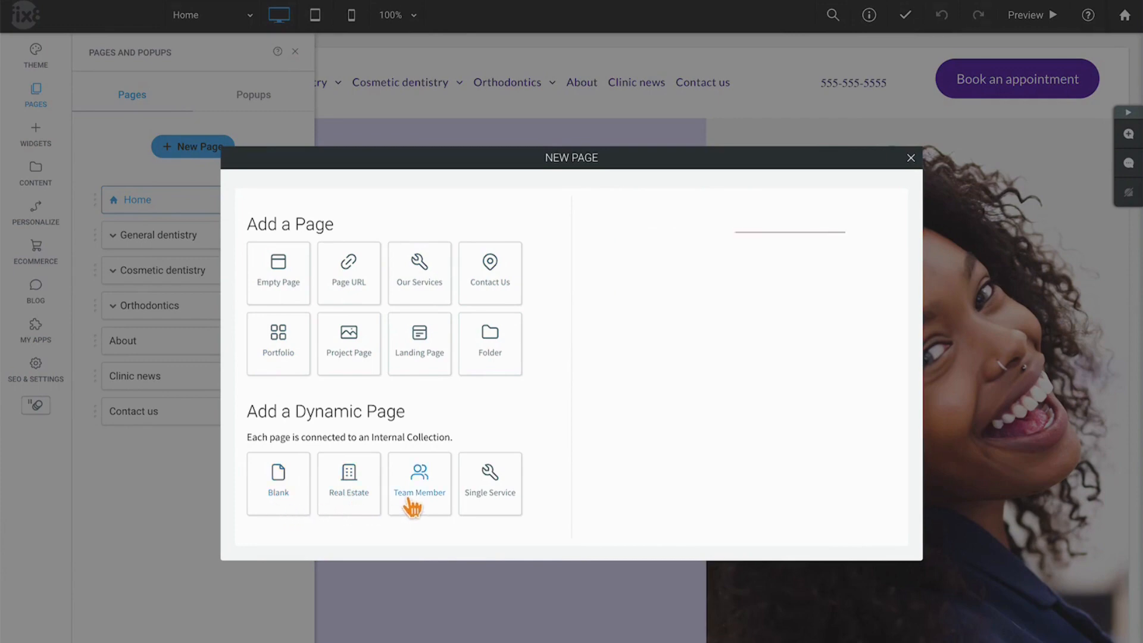
pyautogui.click(349, 484)
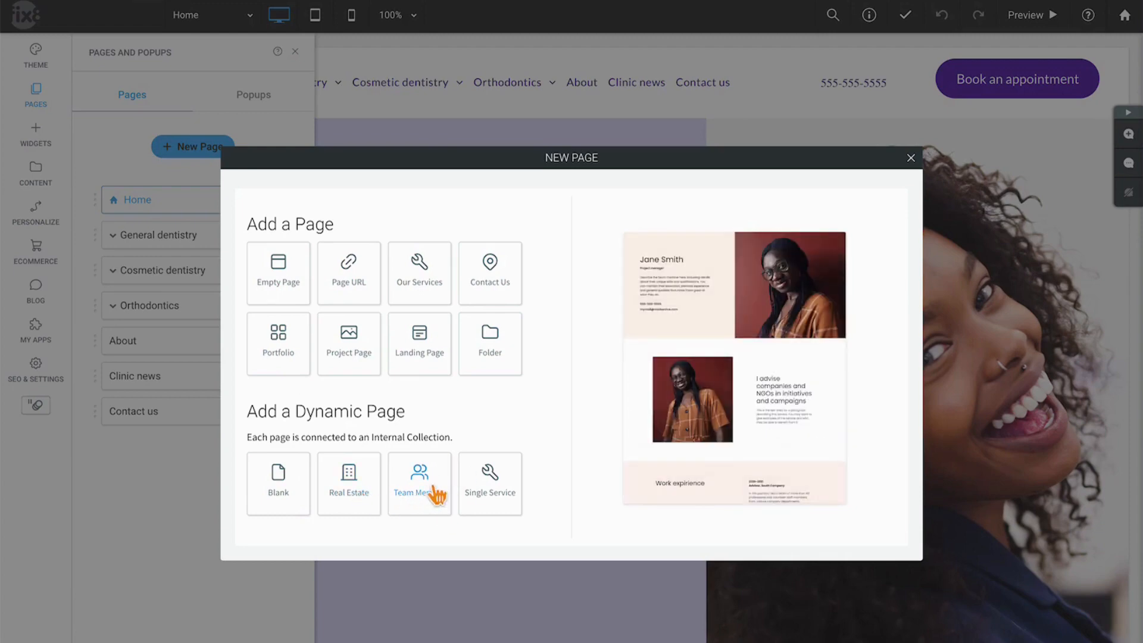
pyautogui.click(419, 484)
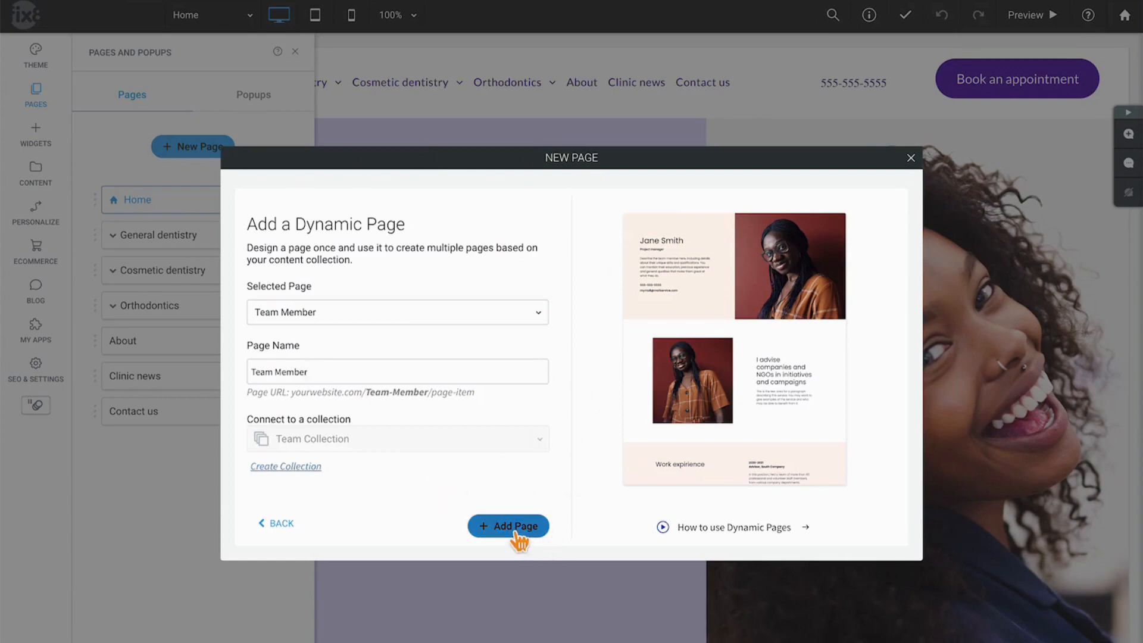
pyautogui.click(507, 526)
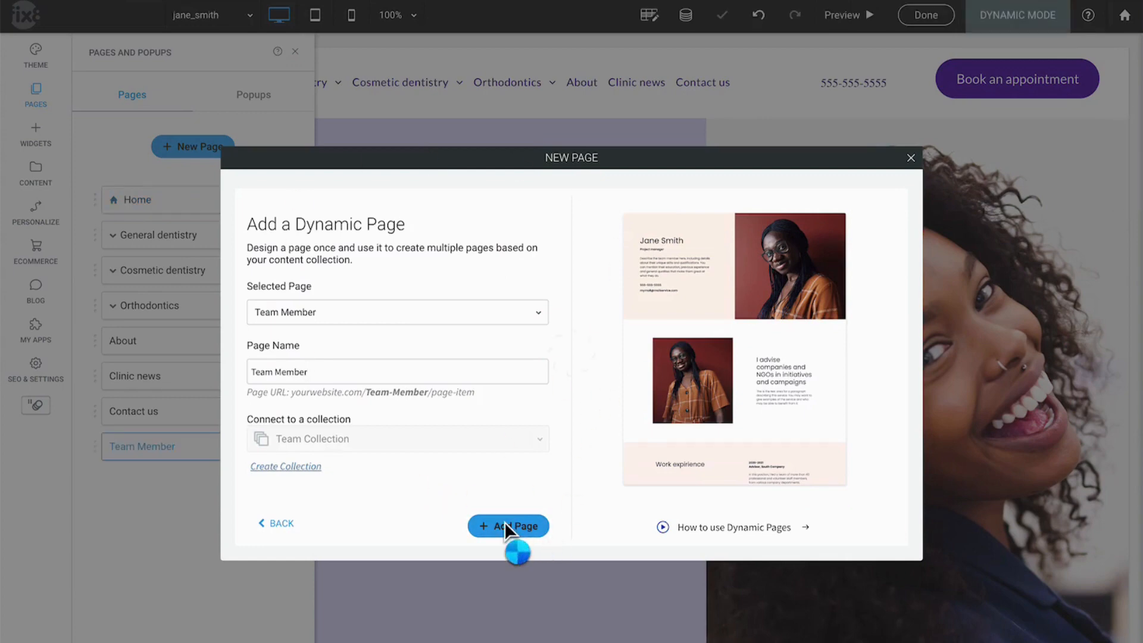
# Close the page list and inspect the name, photo, description and email collection links
pyautogui.click(508, 525)
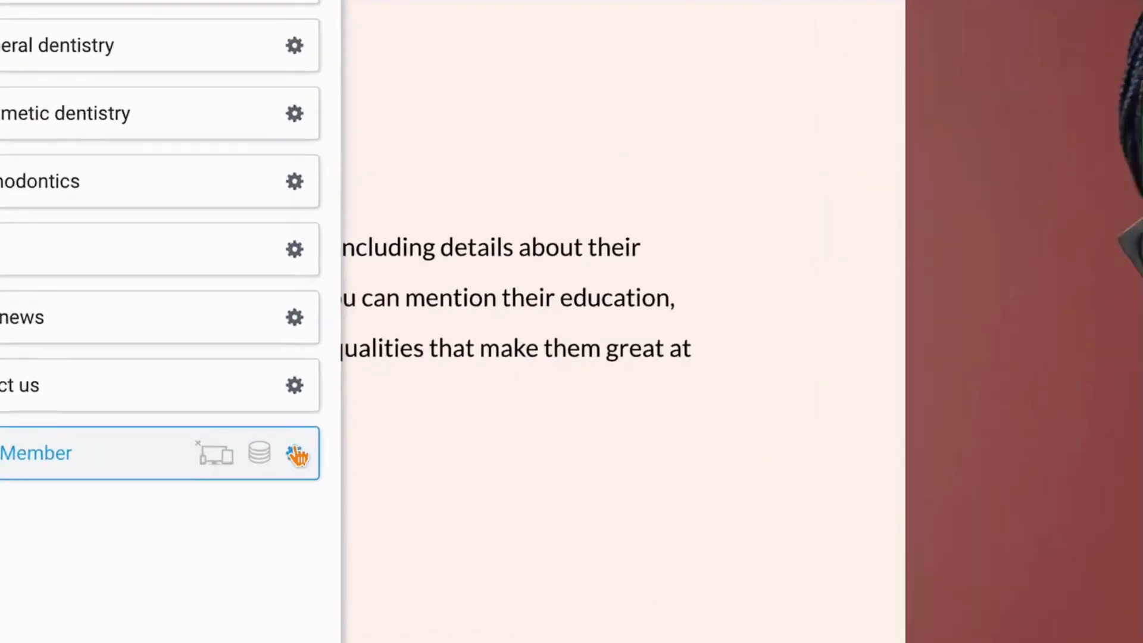
pyautogui.moveTo(255, 455)
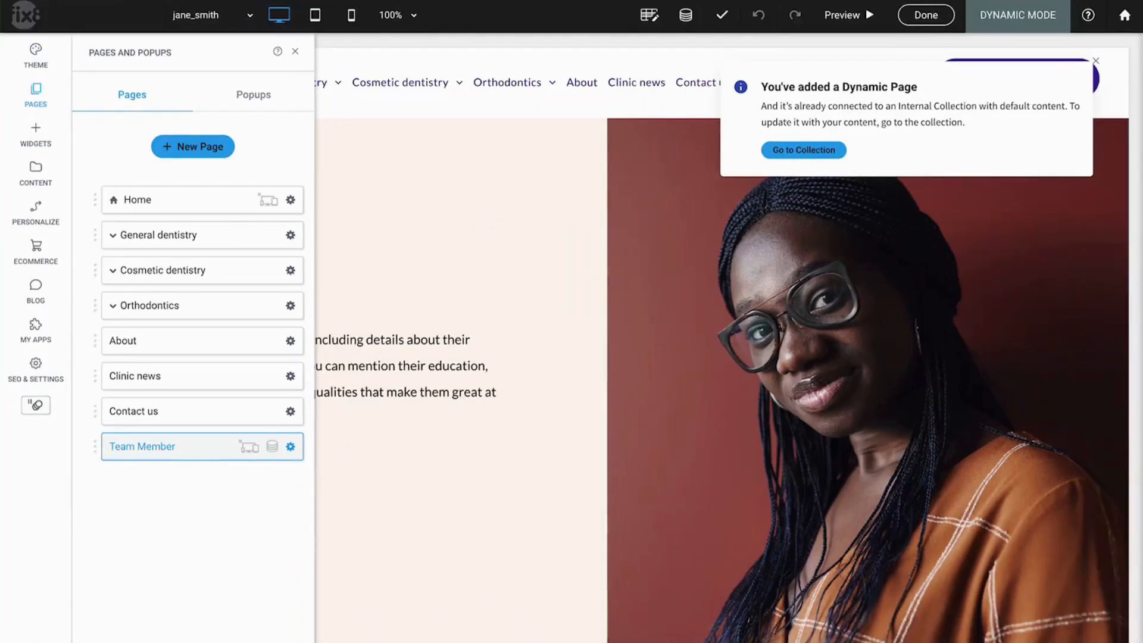
pyautogui.click(295, 51)
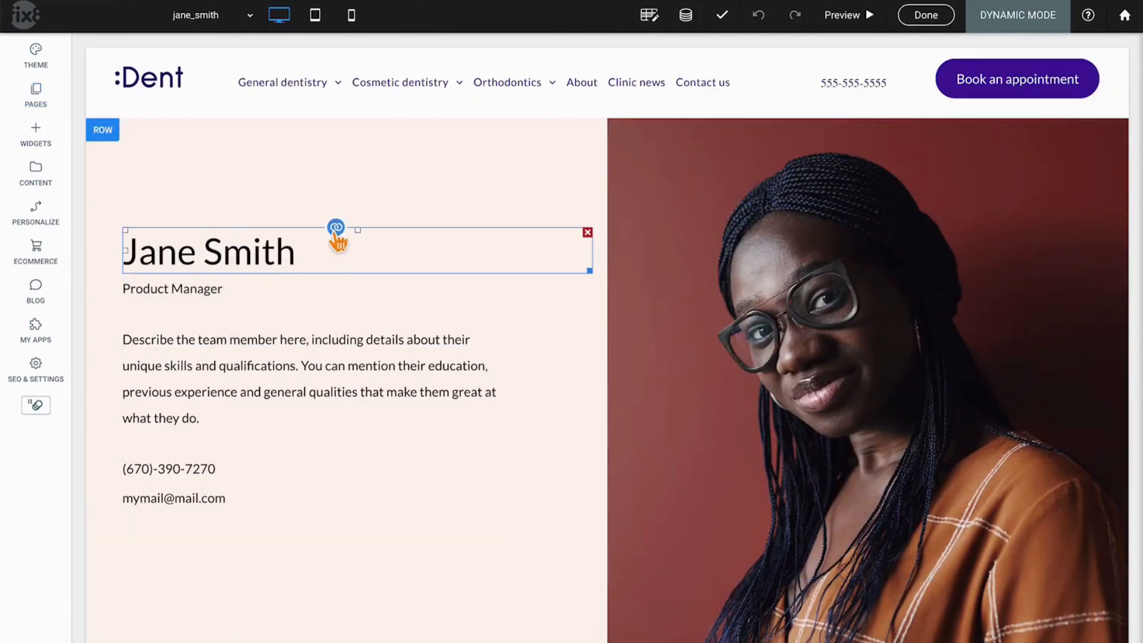
pyautogui.click(744, 277)
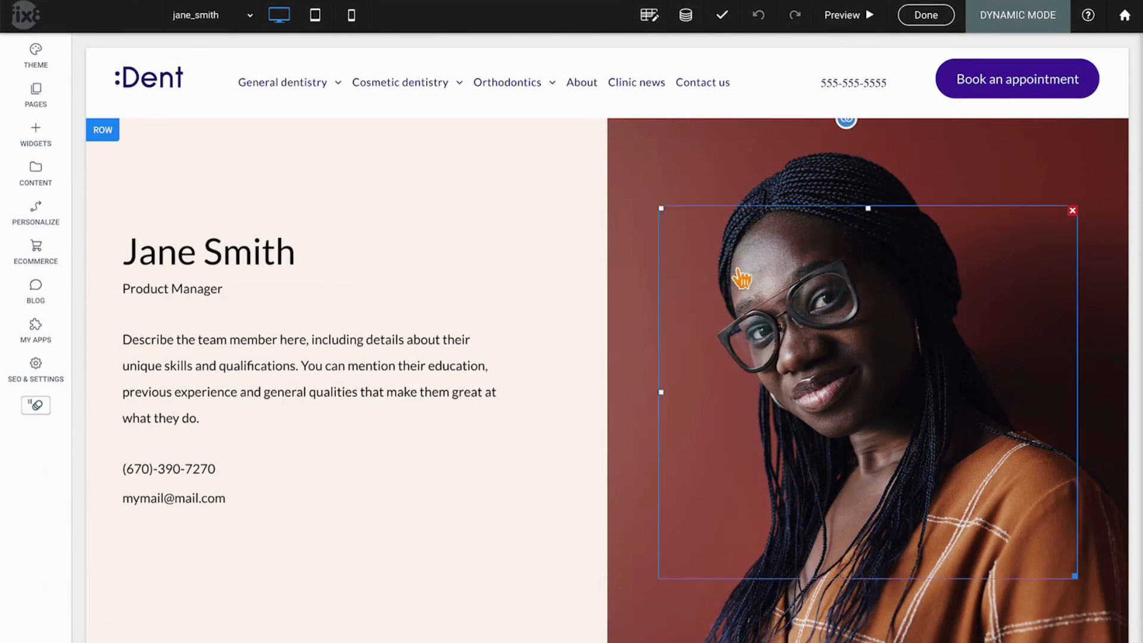
pyautogui.moveTo(704, 314)
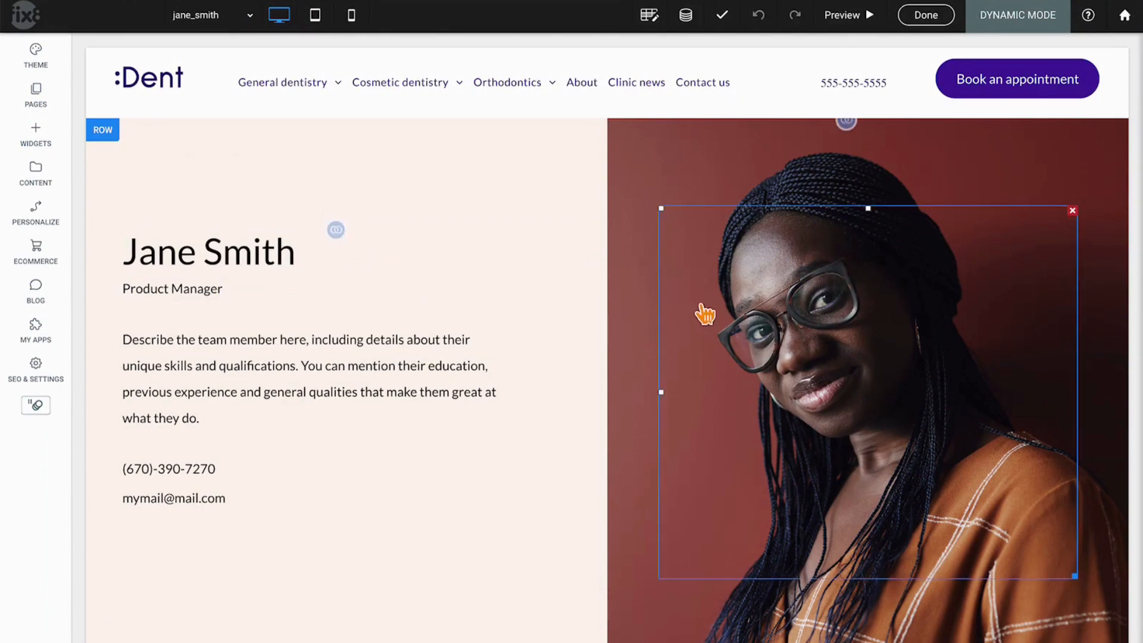
pyautogui.click(267, 394)
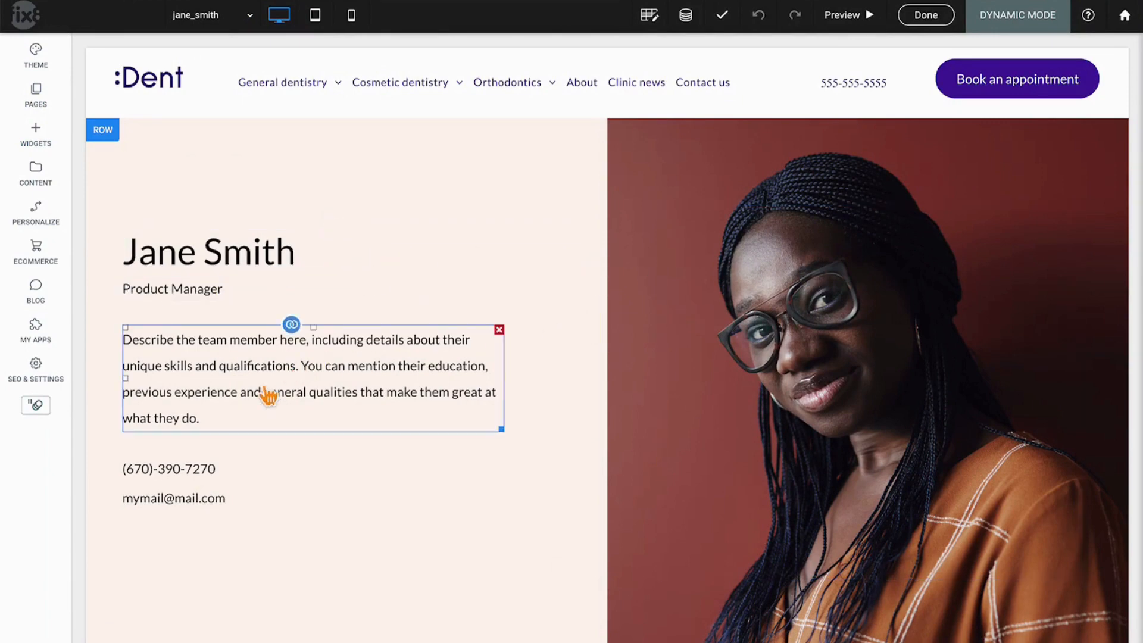
pyautogui.click(173, 498)
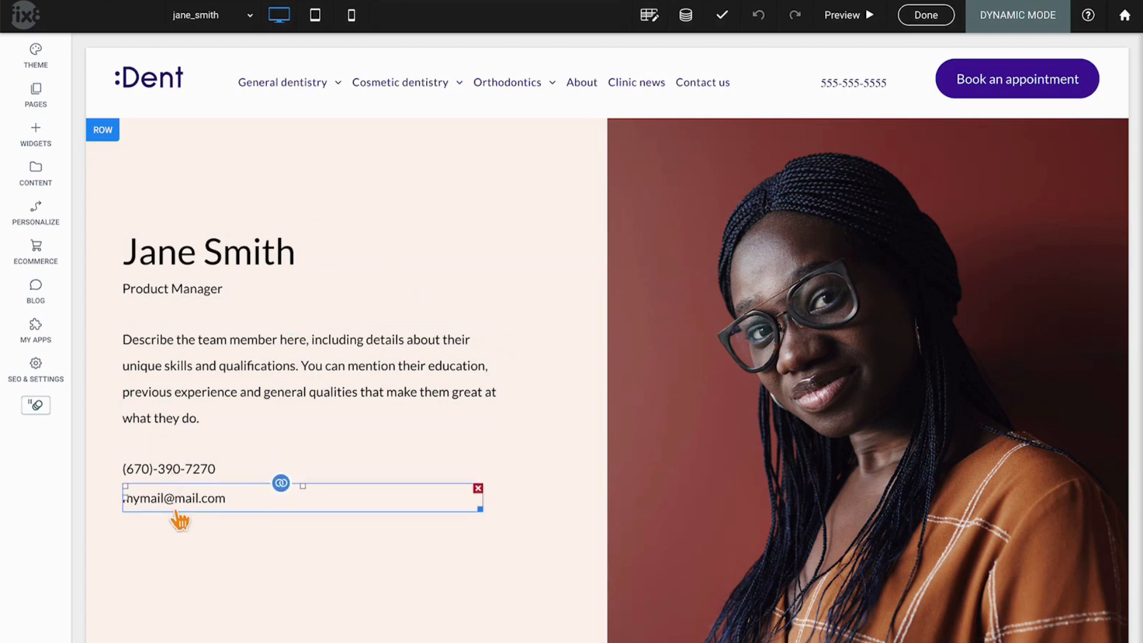
pyautogui.click(169, 468)
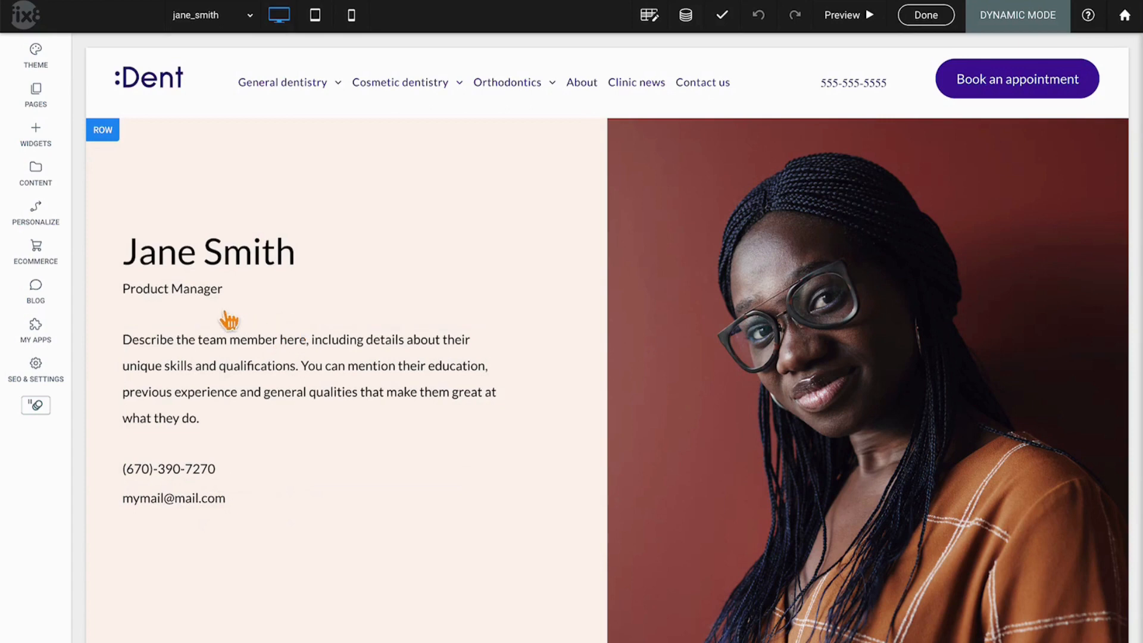
pyautogui.scroll(-3)
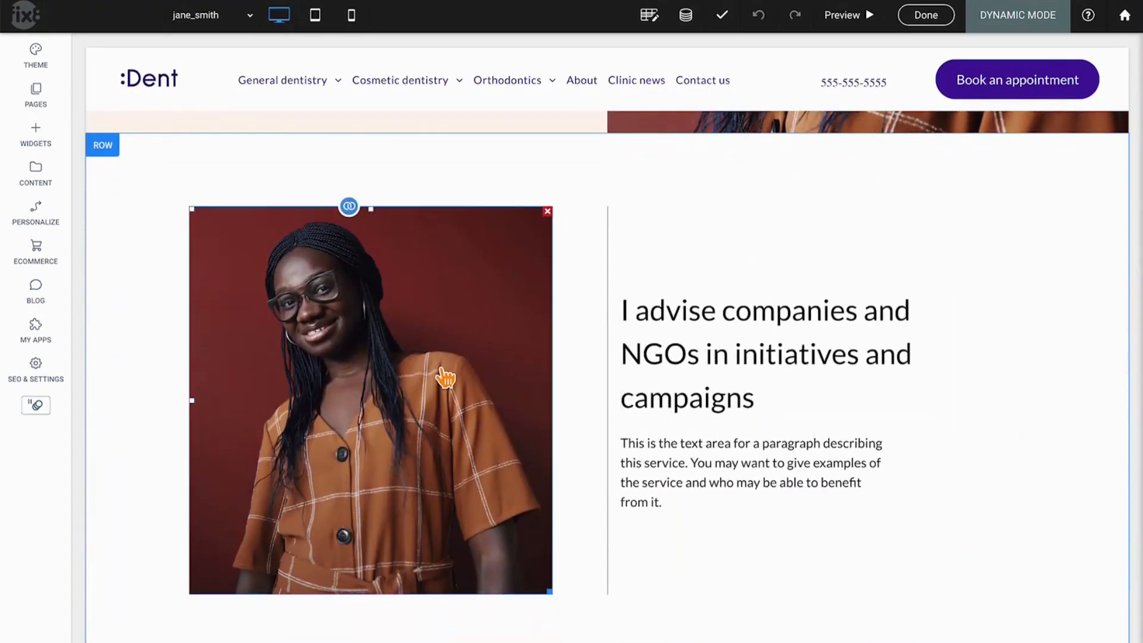
pyautogui.click(717, 359)
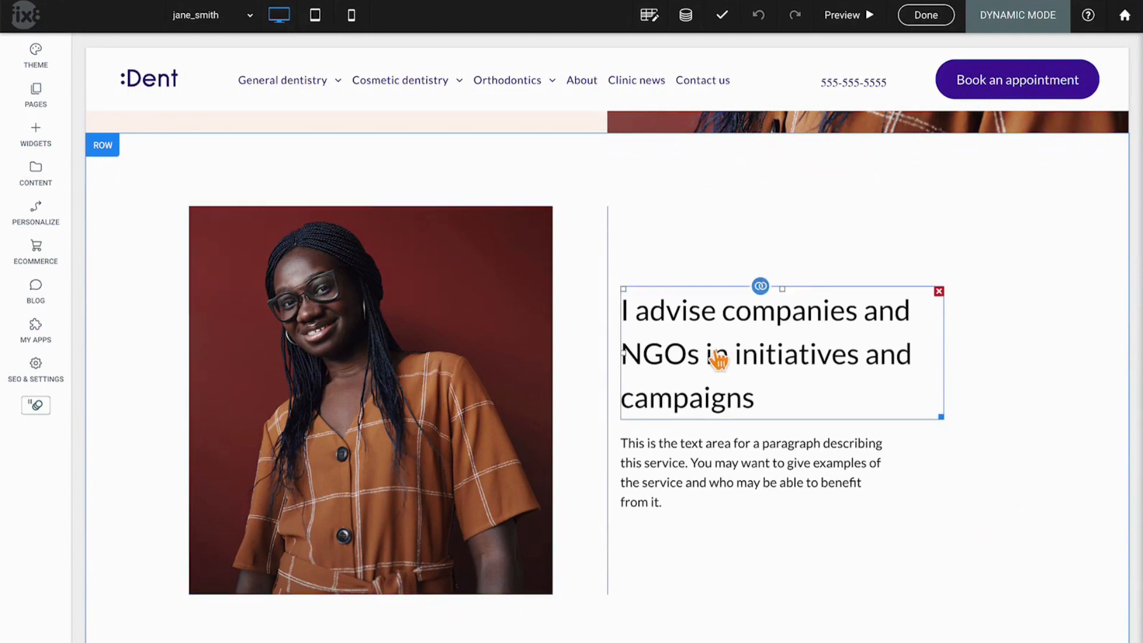
pyautogui.scroll(-3)
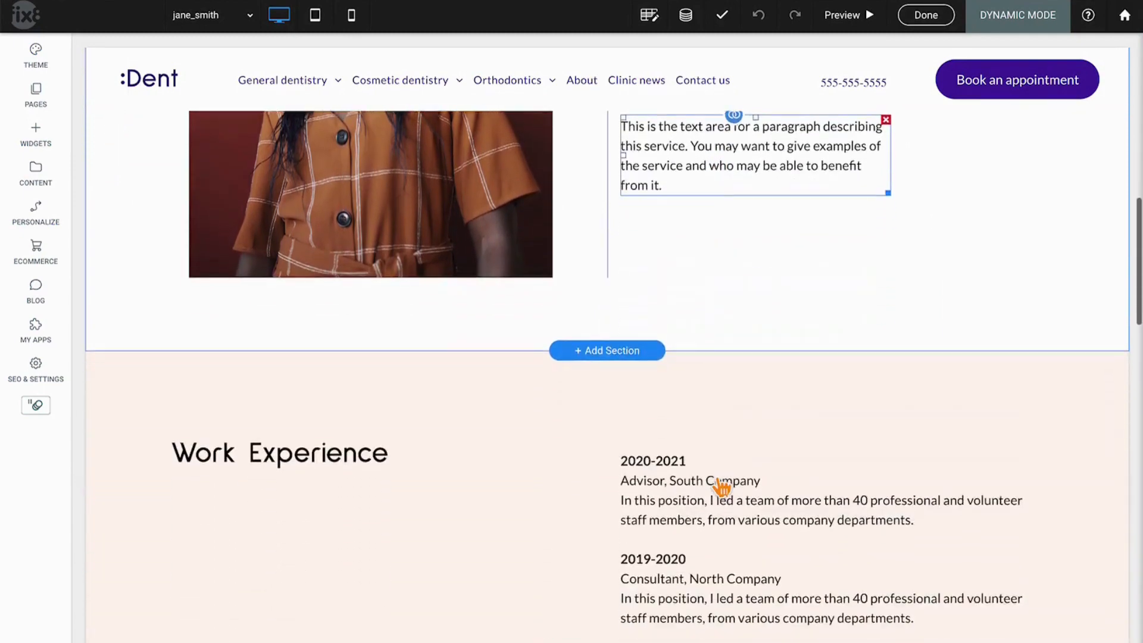
pyautogui.click(279, 451)
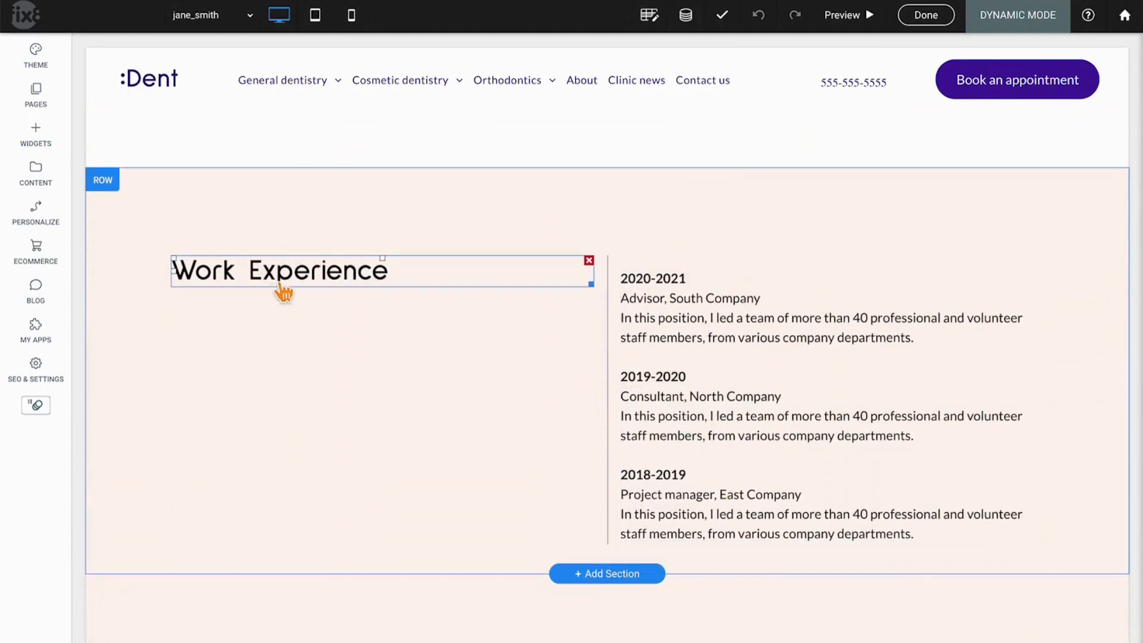
pyautogui.scroll(-3)
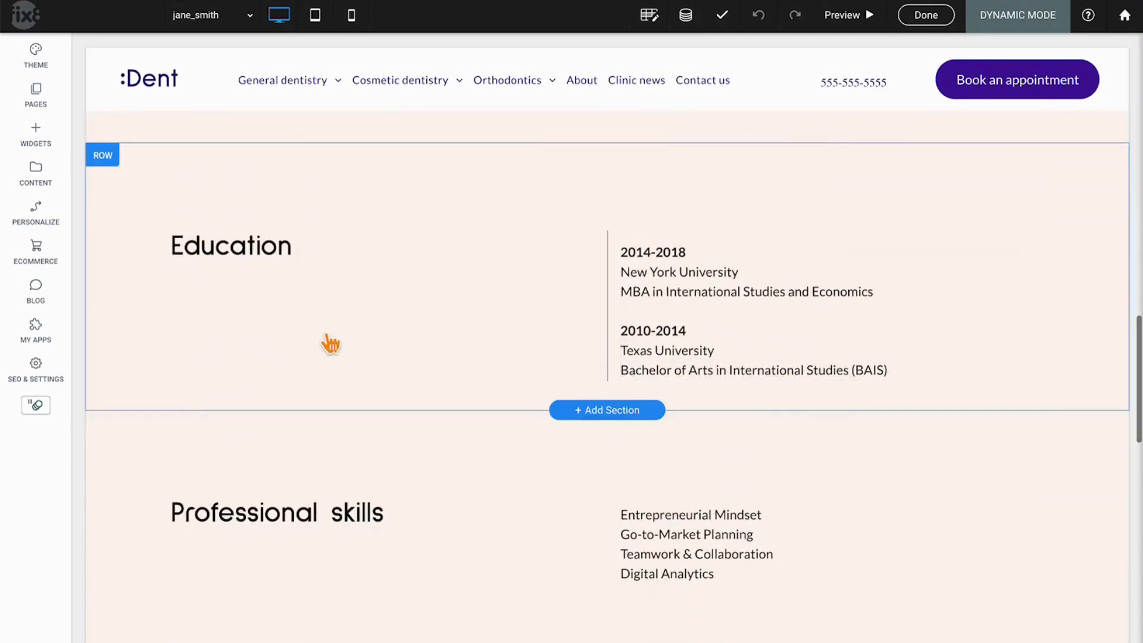
pyautogui.scroll(-3)
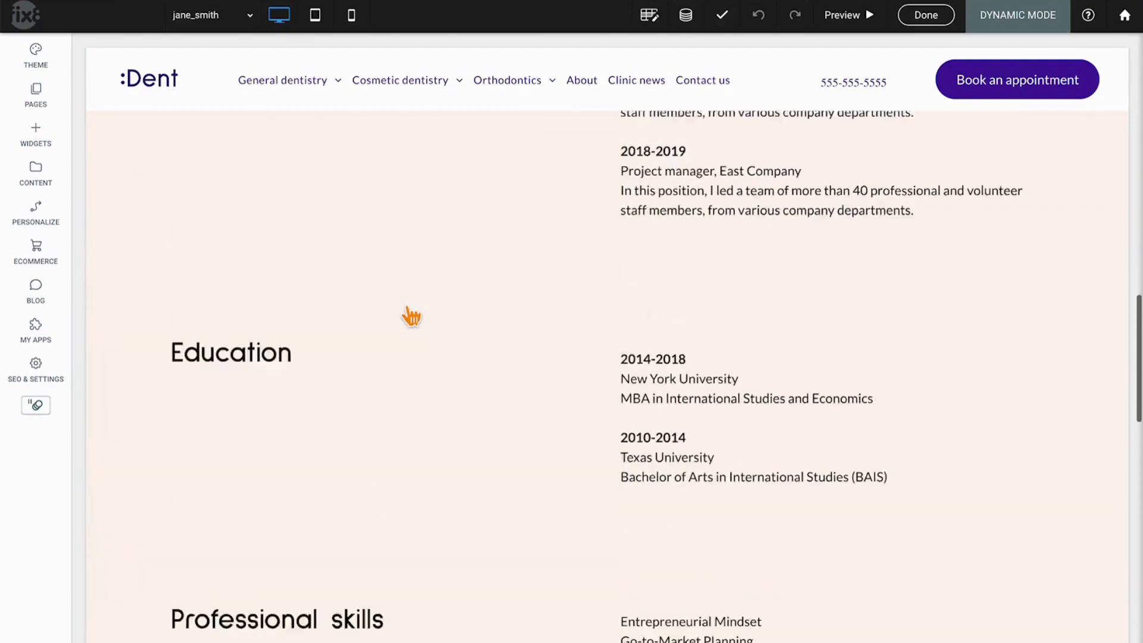
pyautogui.scroll(3)
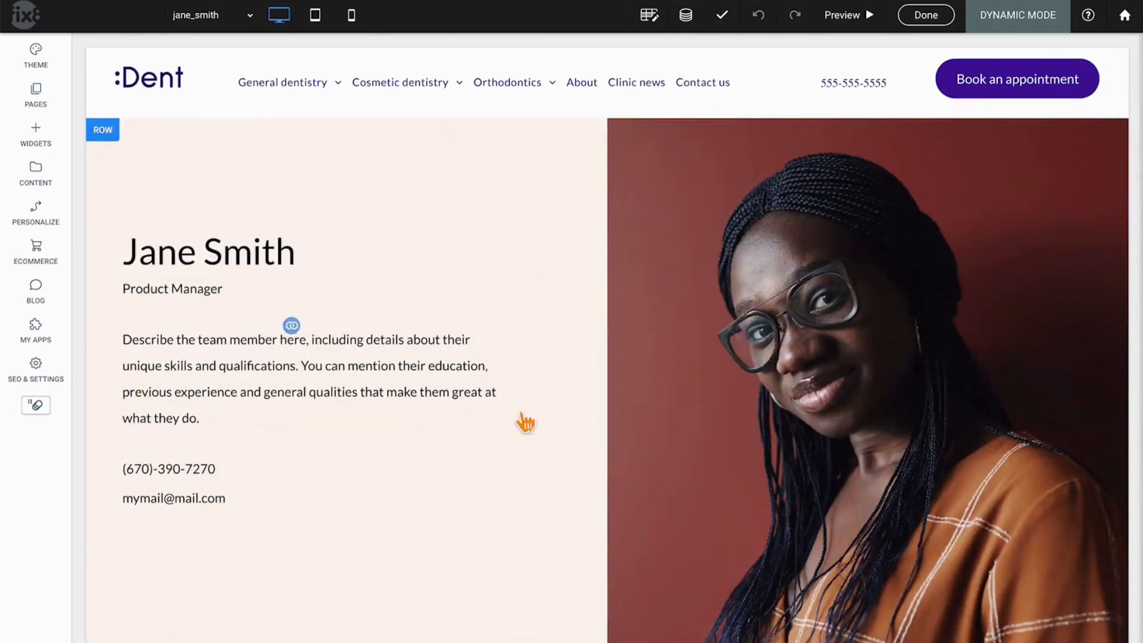
# Open Content > Collections and view the Team Collection table's four staff rows
pyautogui.click(35, 173)
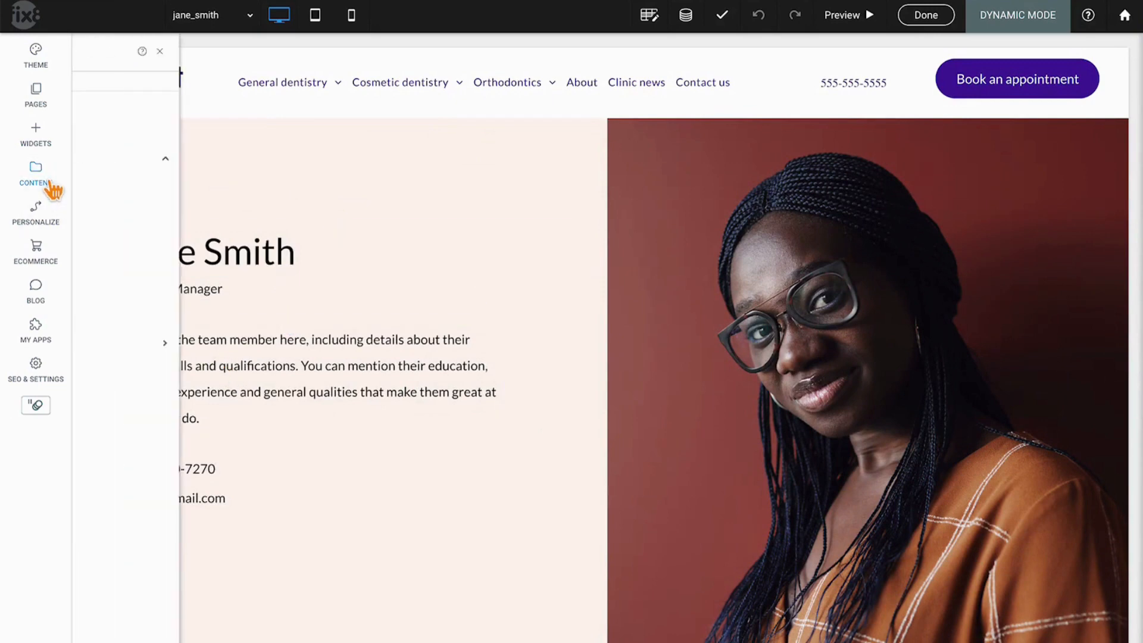
pyautogui.click(35, 171)
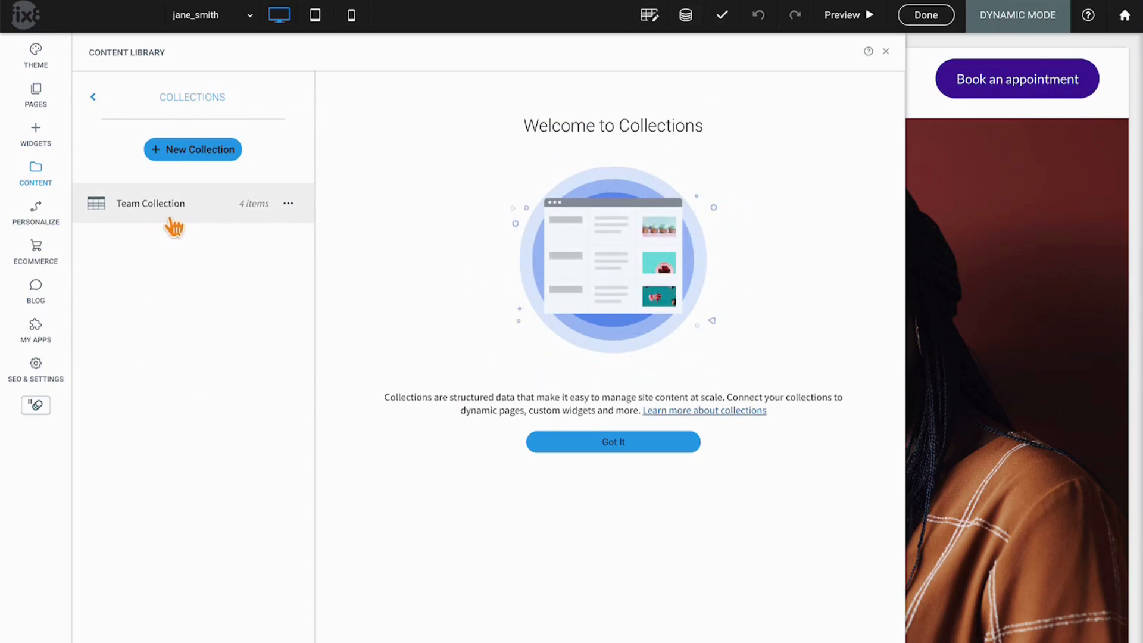
pyautogui.click(150, 204)
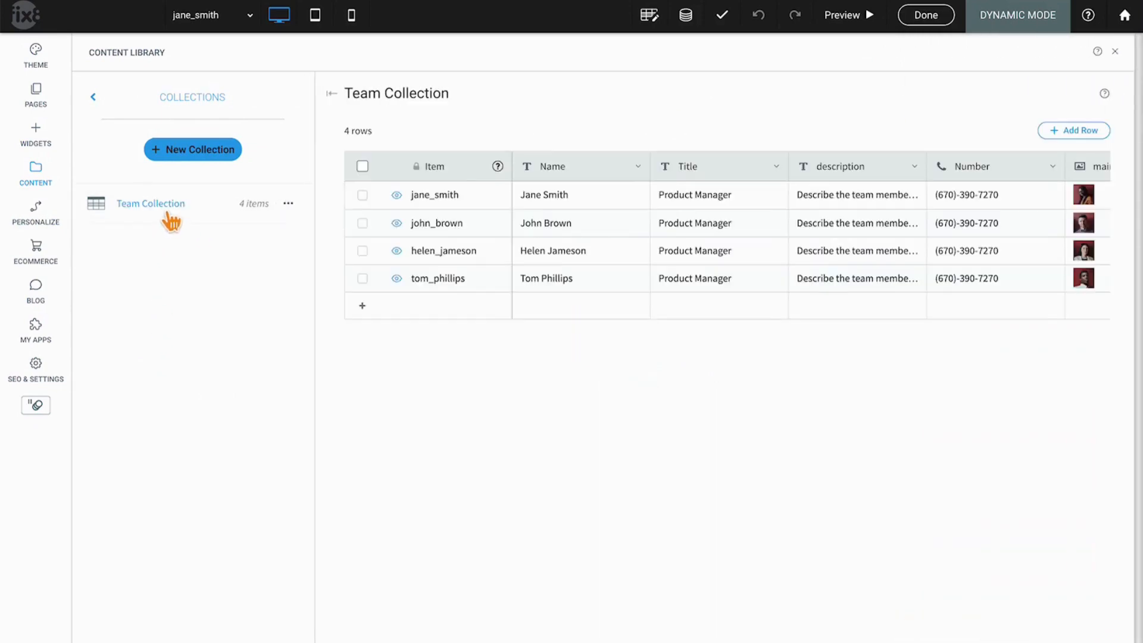
pyautogui.hscroll(3)
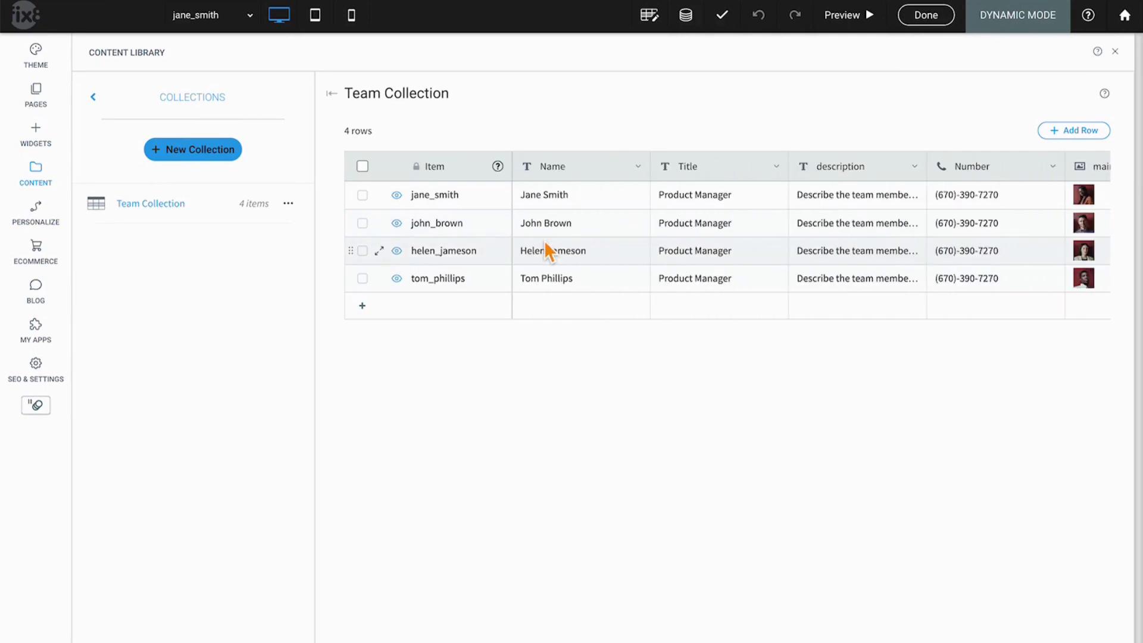
pyautogui.moveTo(393, 212)
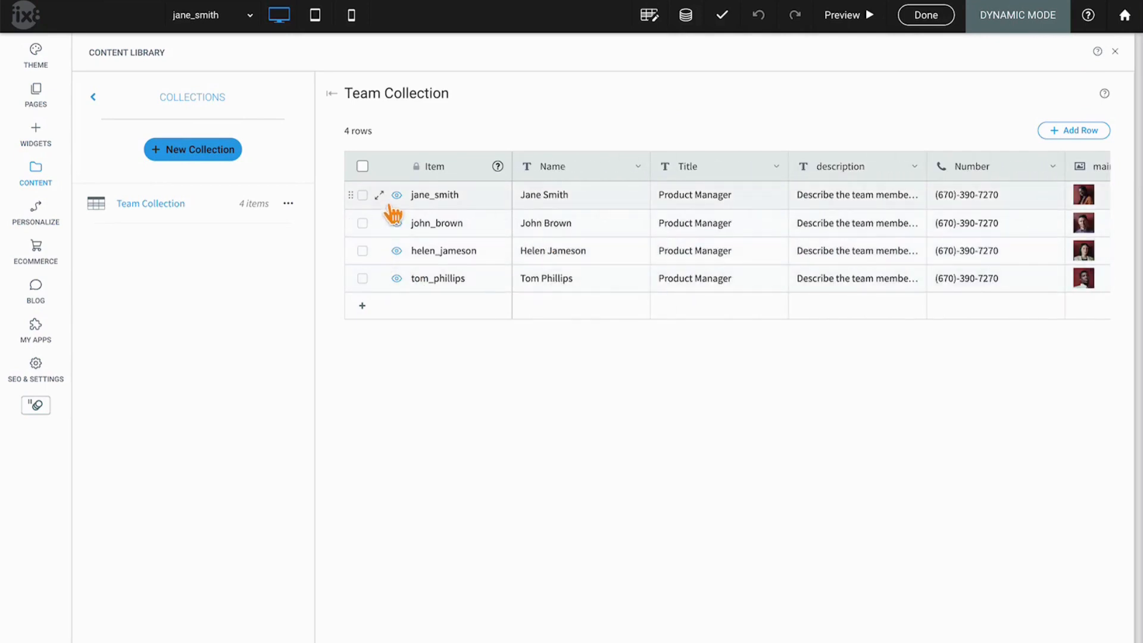
pyautogui.moveTo(389, 286)
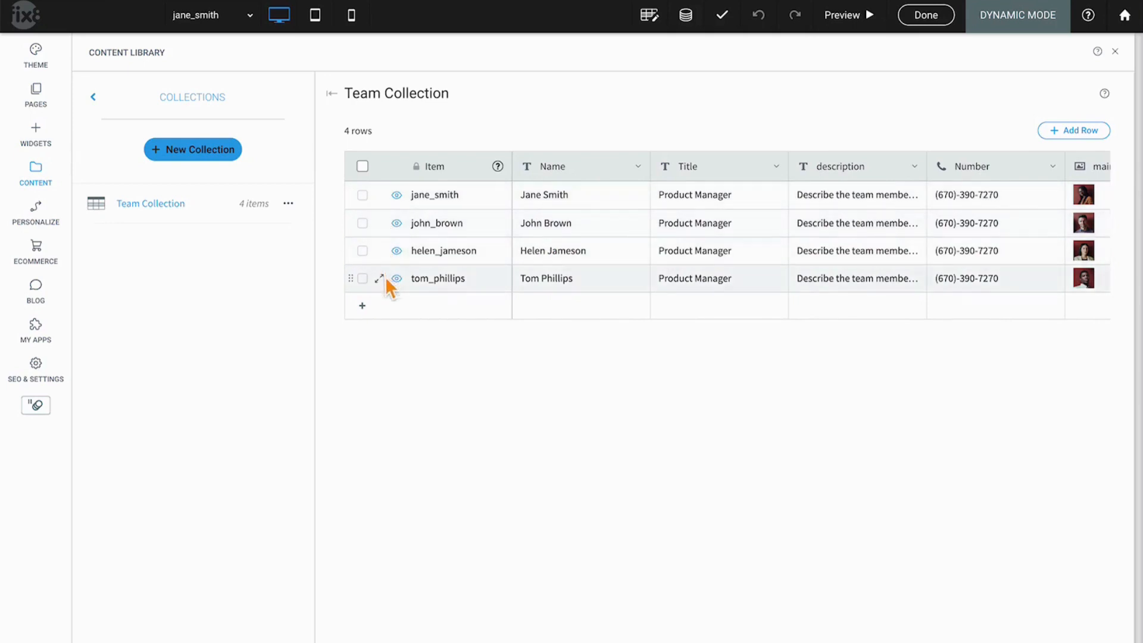
pyautogui.moveTo(393, 253)
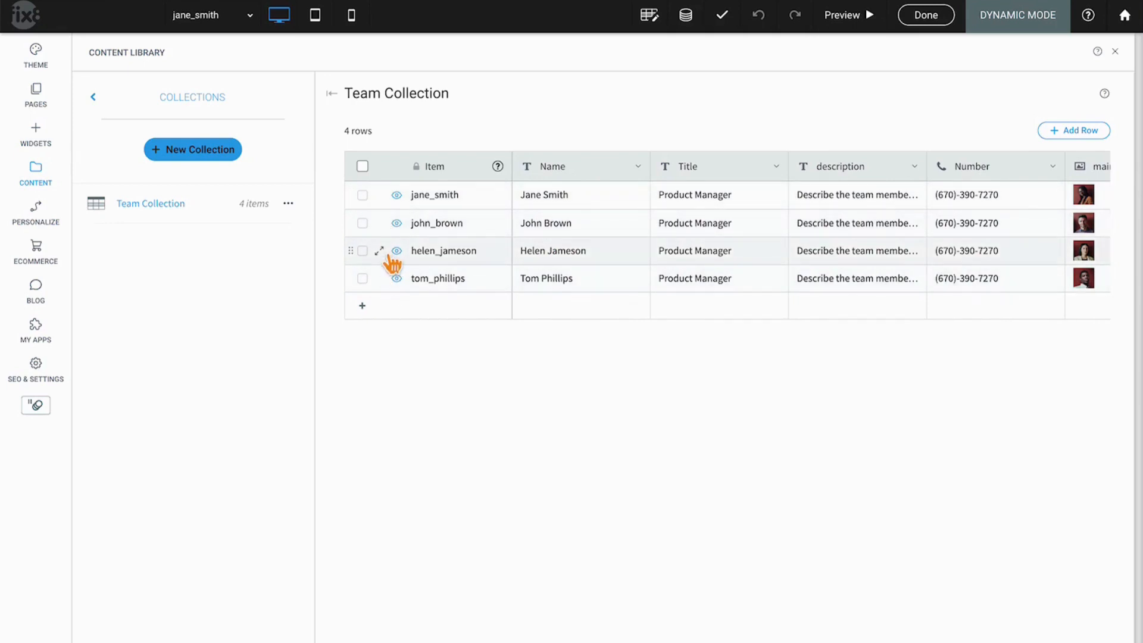
pyautogui.click(380, 250)
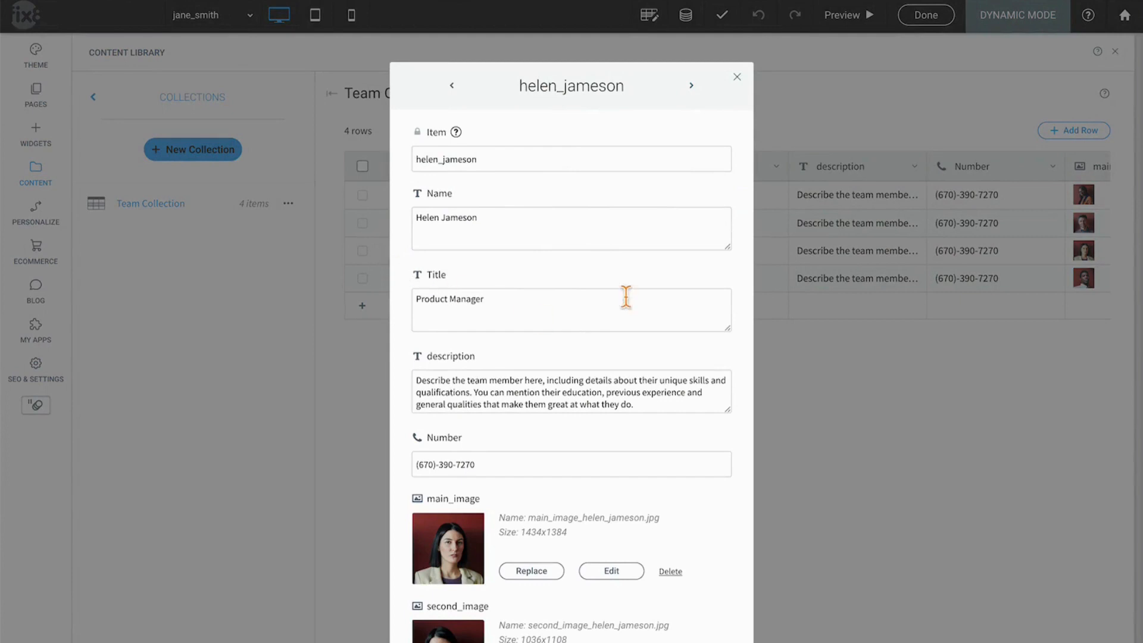
pyautogui.moveTo(507, 178)
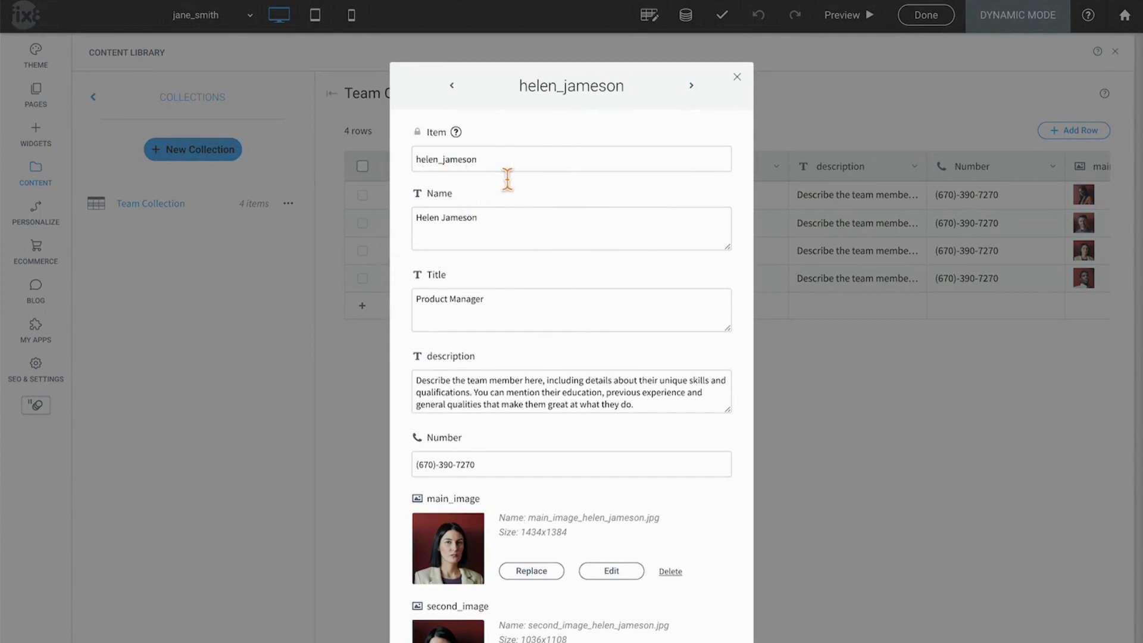
pyautogui.scroll(-3)
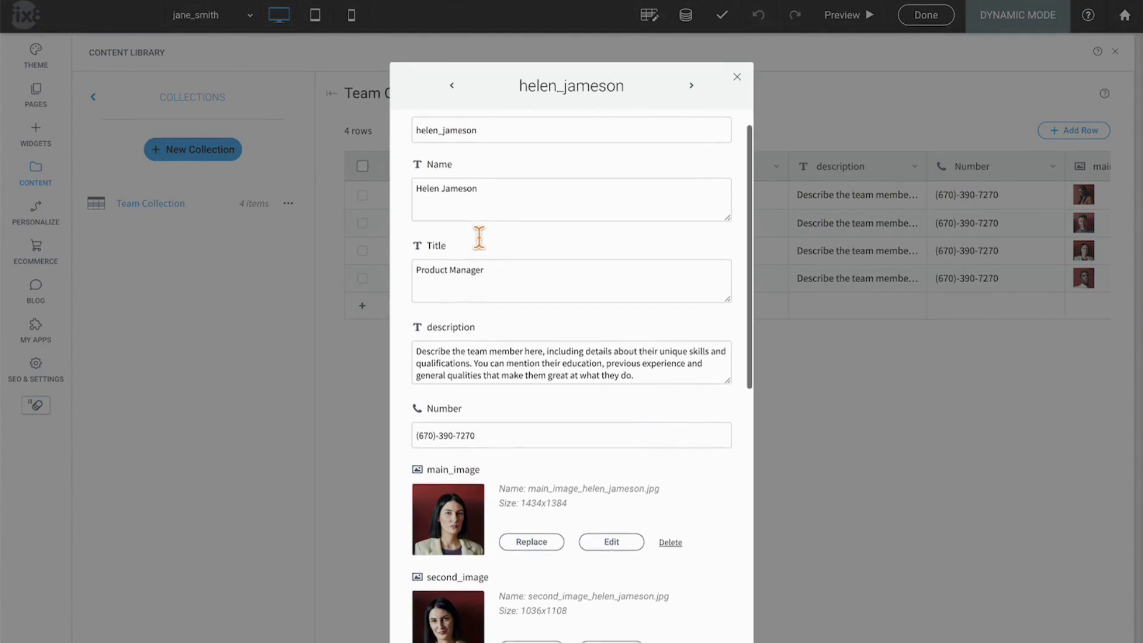
pyautogui.scroll(-3)
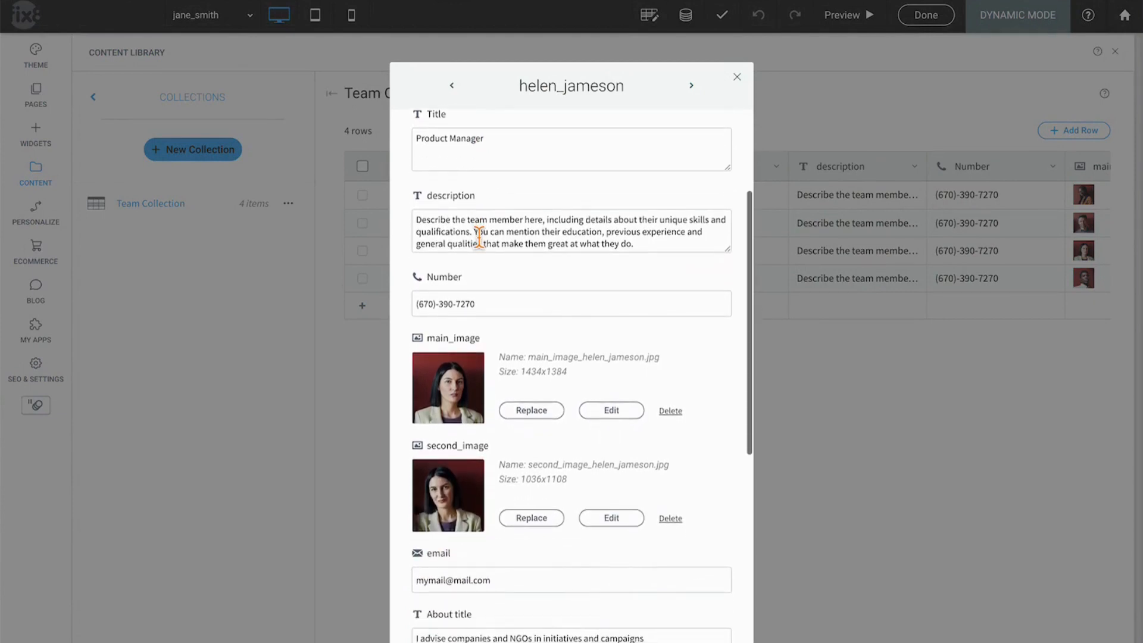
pyautogui.scroll(-3)
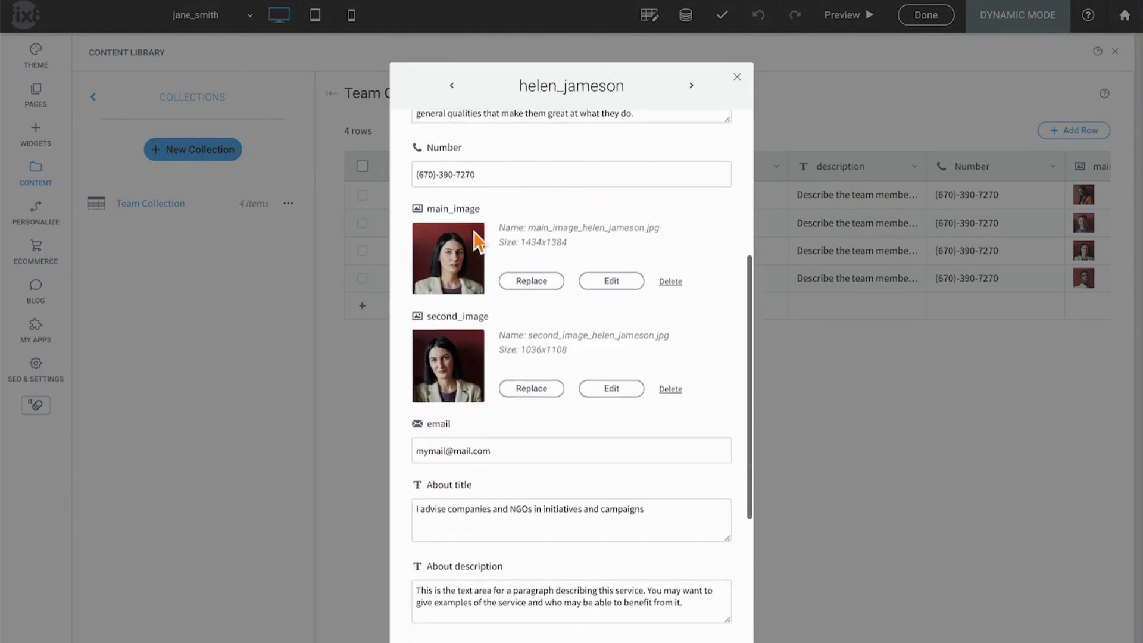
pyautogui.click(736, 77)
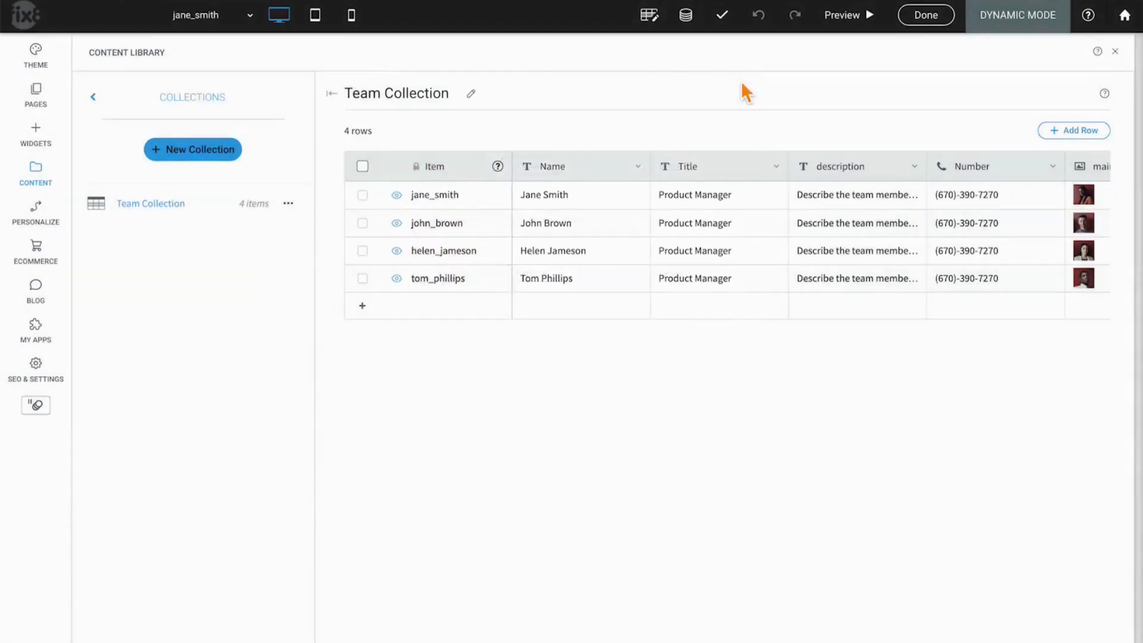
# Return to the Team Collection table and add a fifth, empty row
pyautogui.click(36, 94)
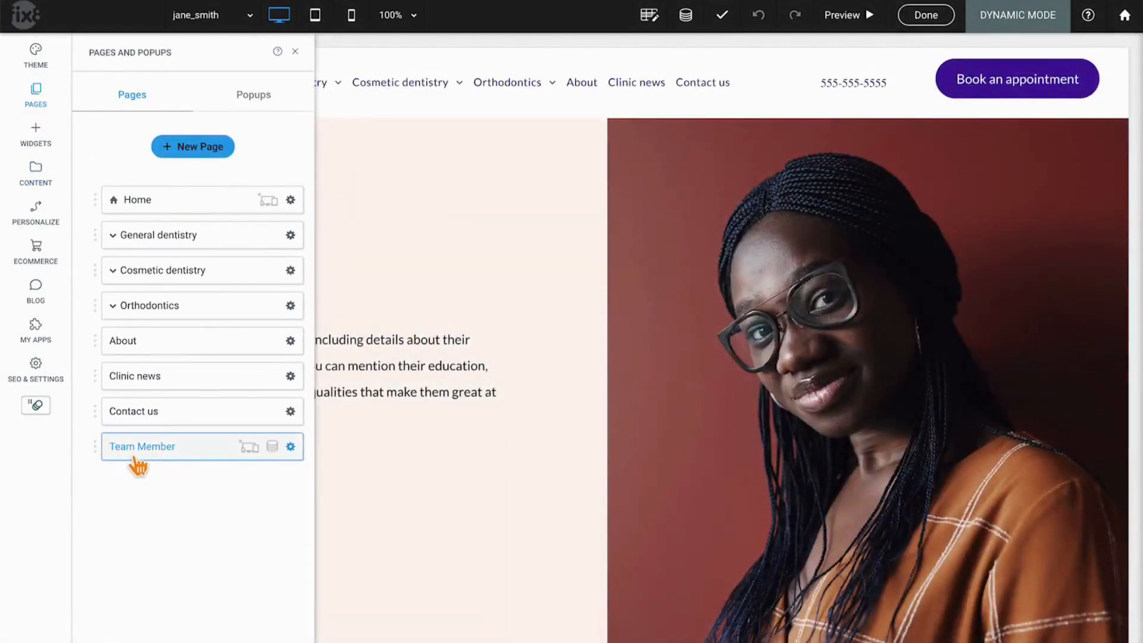
pyautogui.moveTo(222, 461)
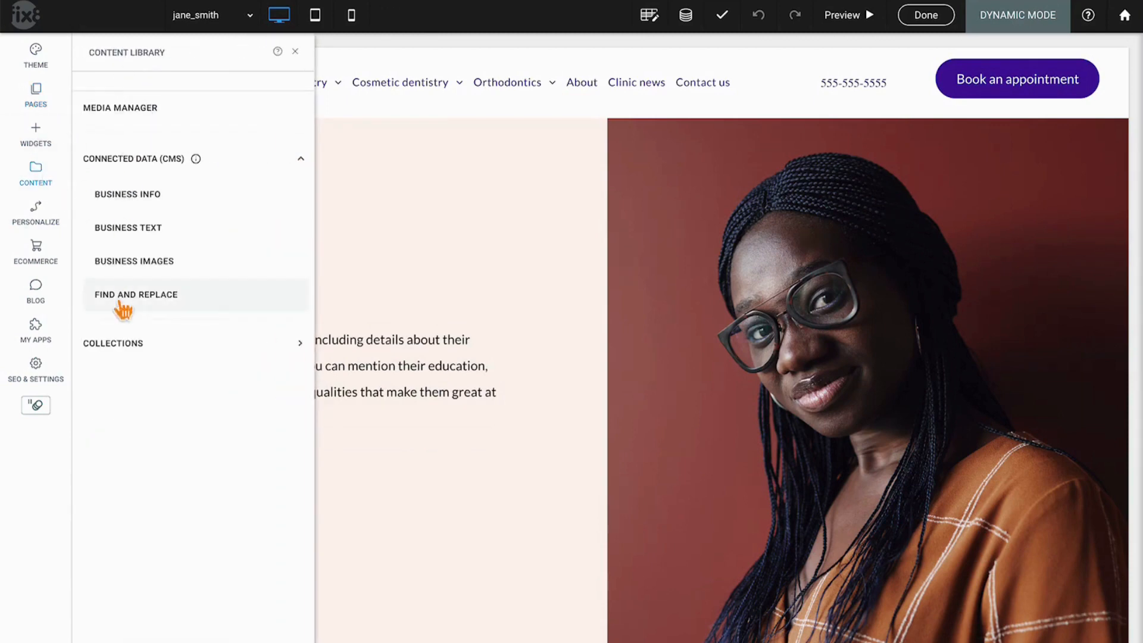
pyautogui.click(113, 343)
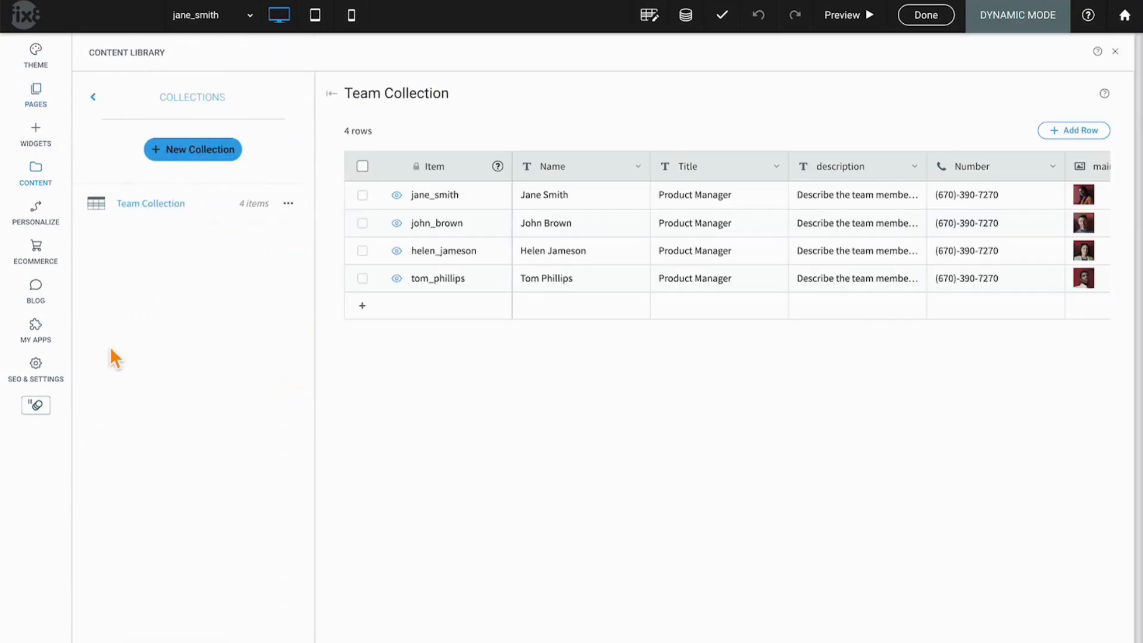
pyautogui.hscroll(3)
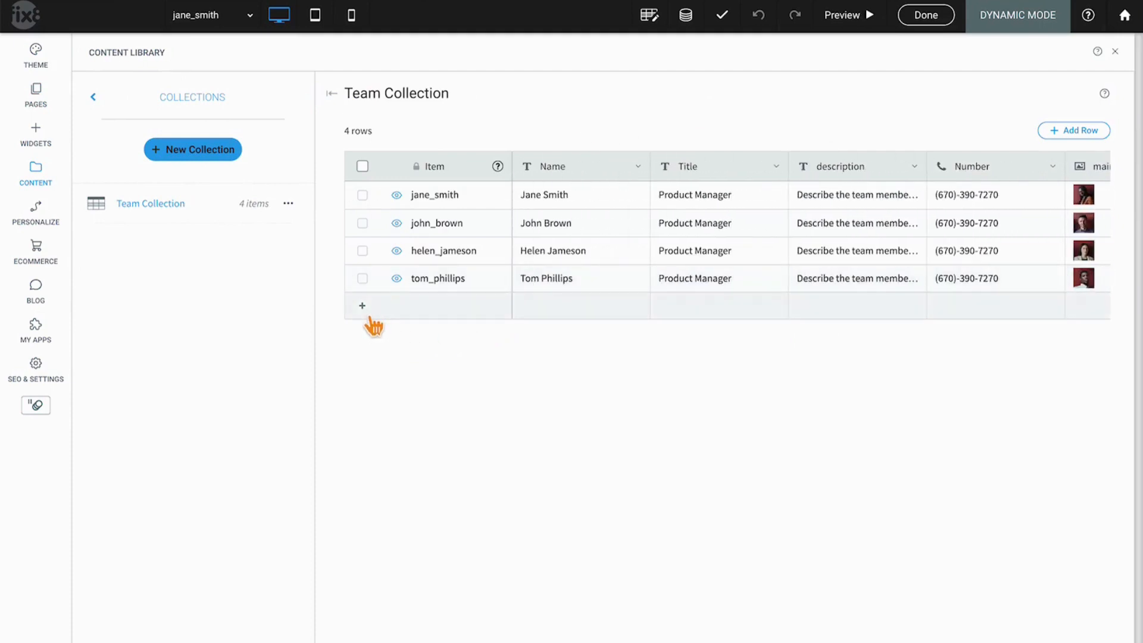
pyautogui.click(362, 305)
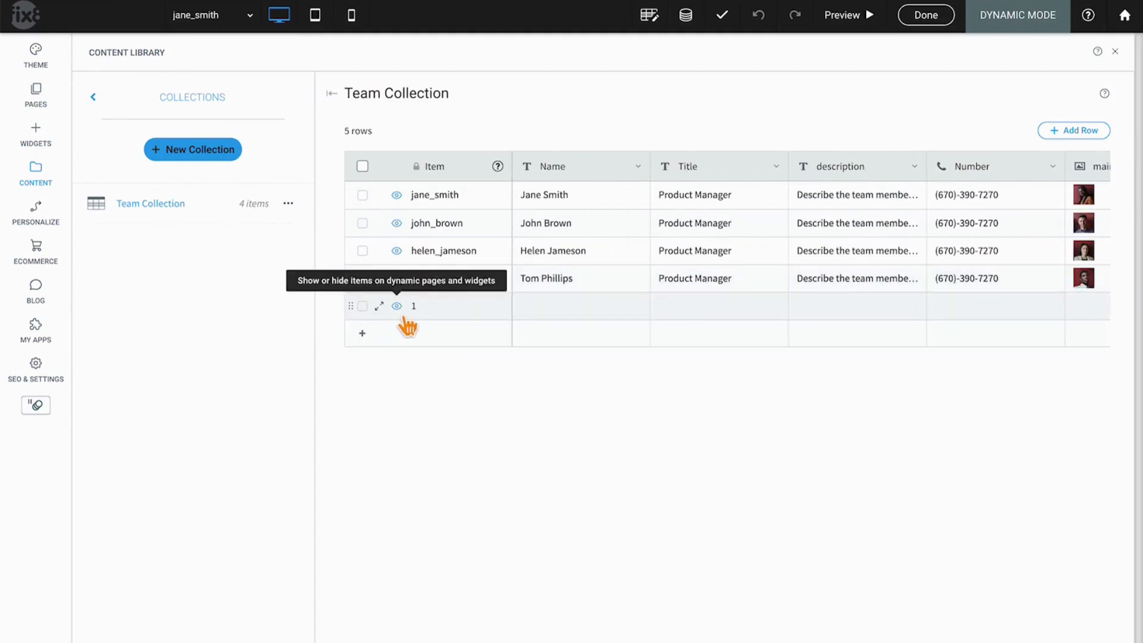
pyautogui.click(379, 305)
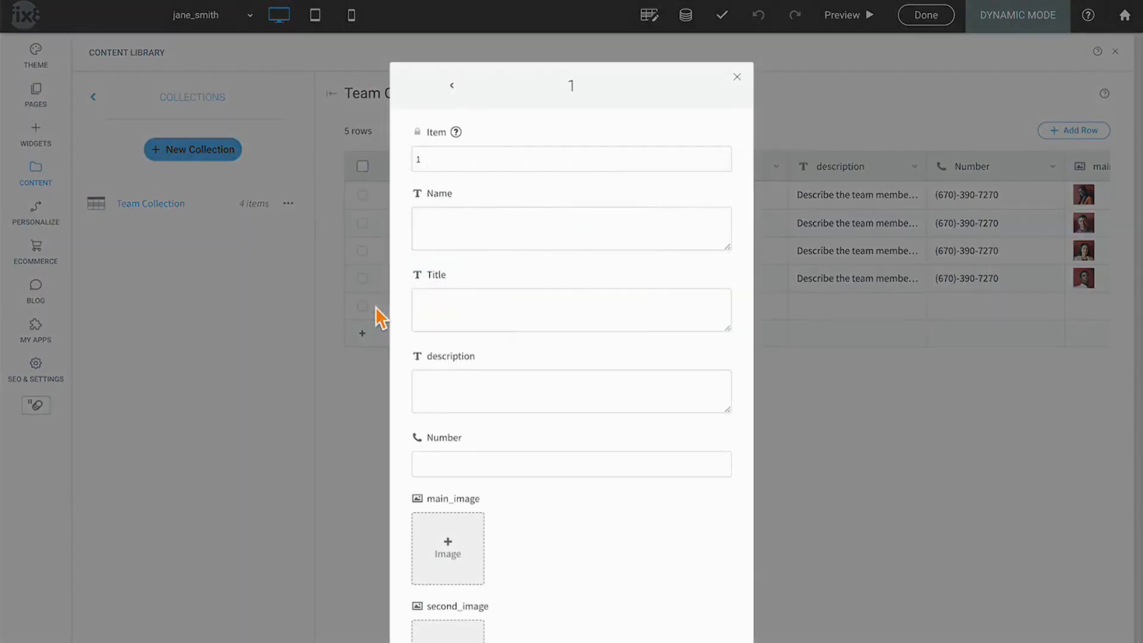
pyautogui.click(571, 159)
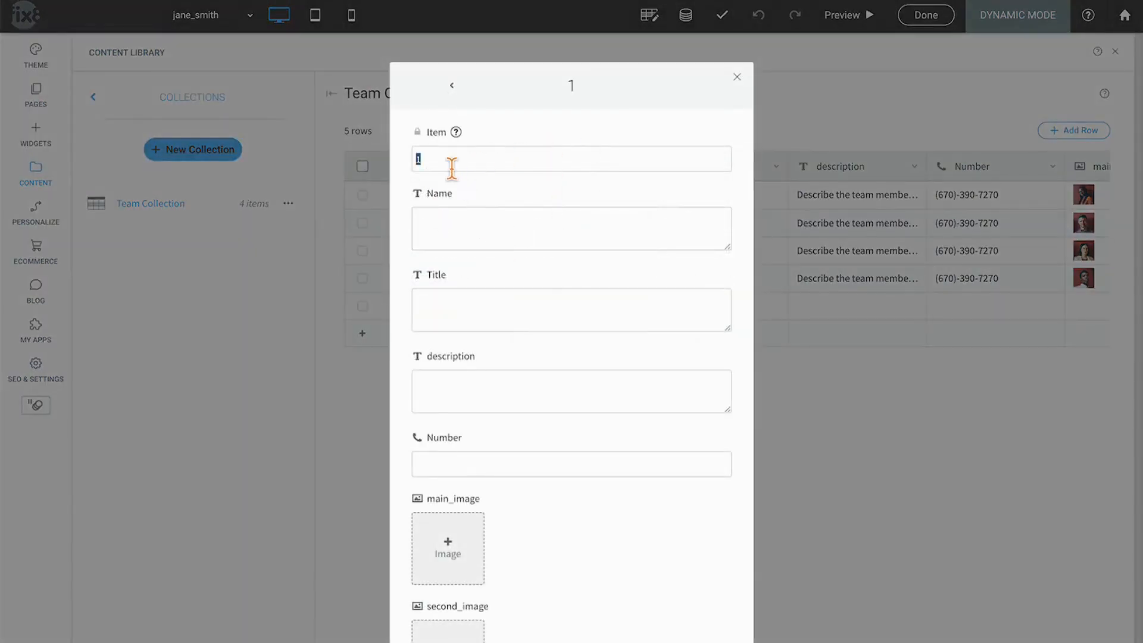
pyautogui.write('josh-neimark')
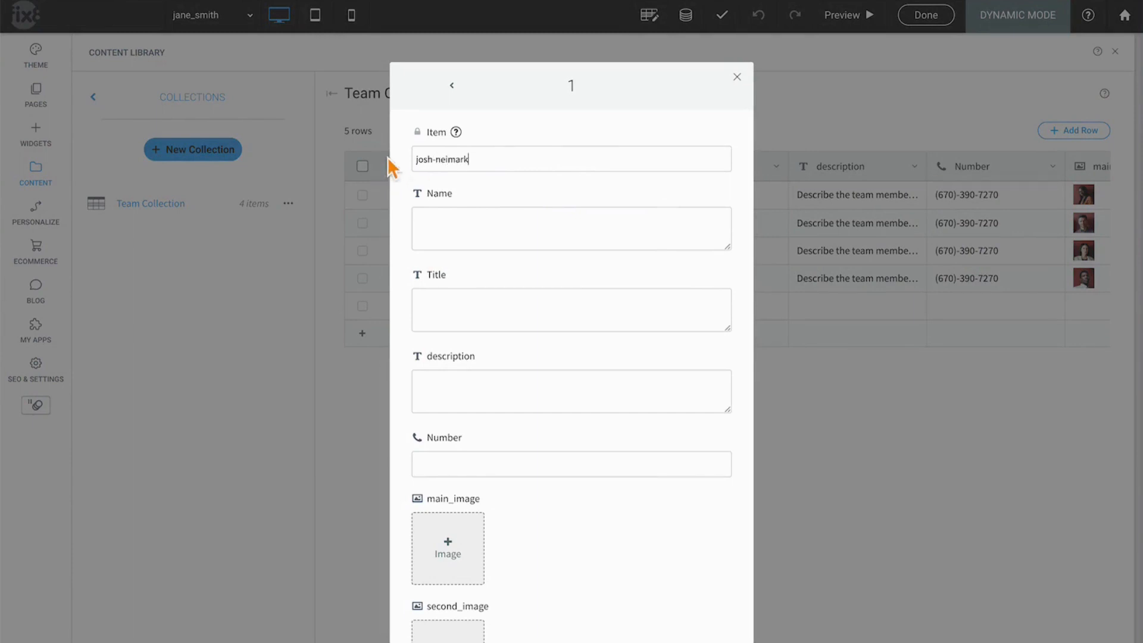
pyautogui.write('Josh')
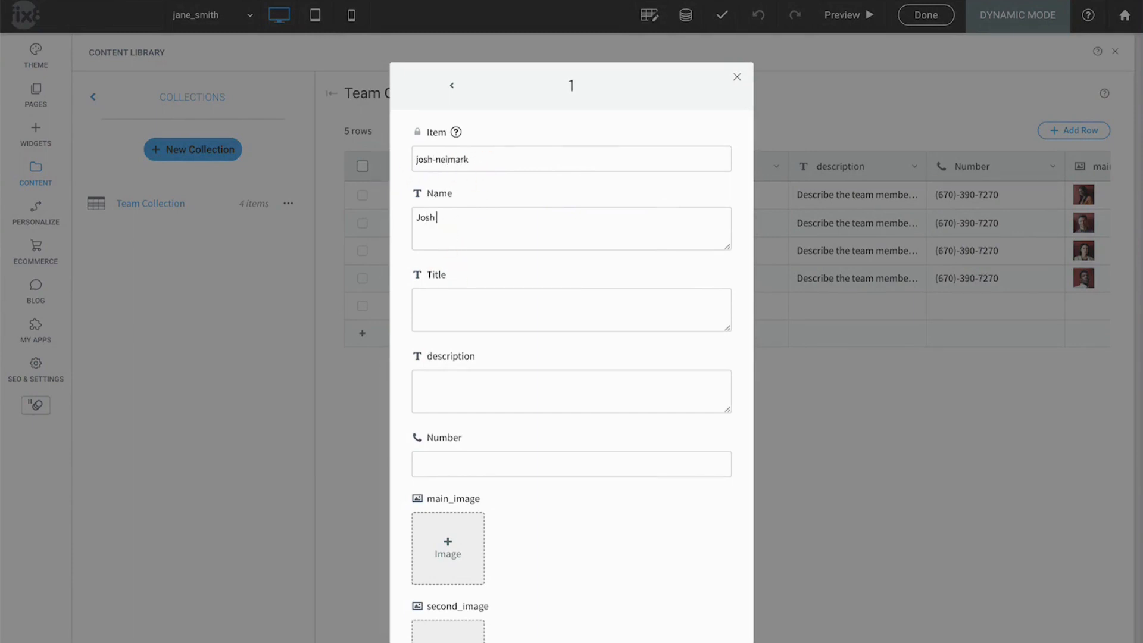
pyautogui.write('Neimark')
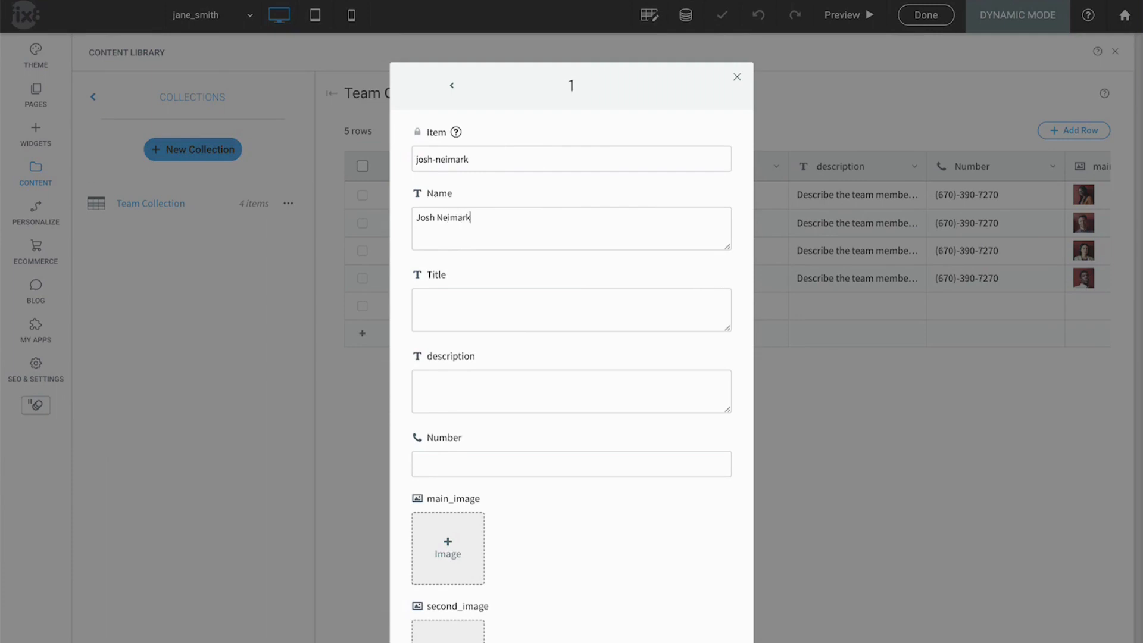
pyautogui.write('Web G')
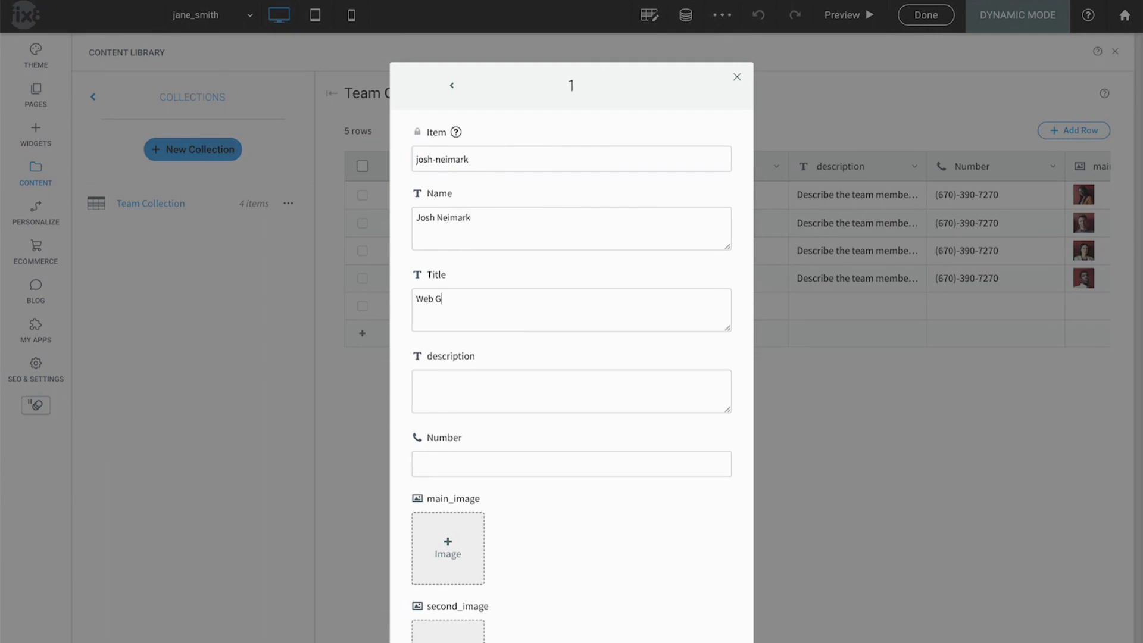
# Finish the Web Geek title and set after-f90935a9.jpg as the main image
pyautogui.write('eek')
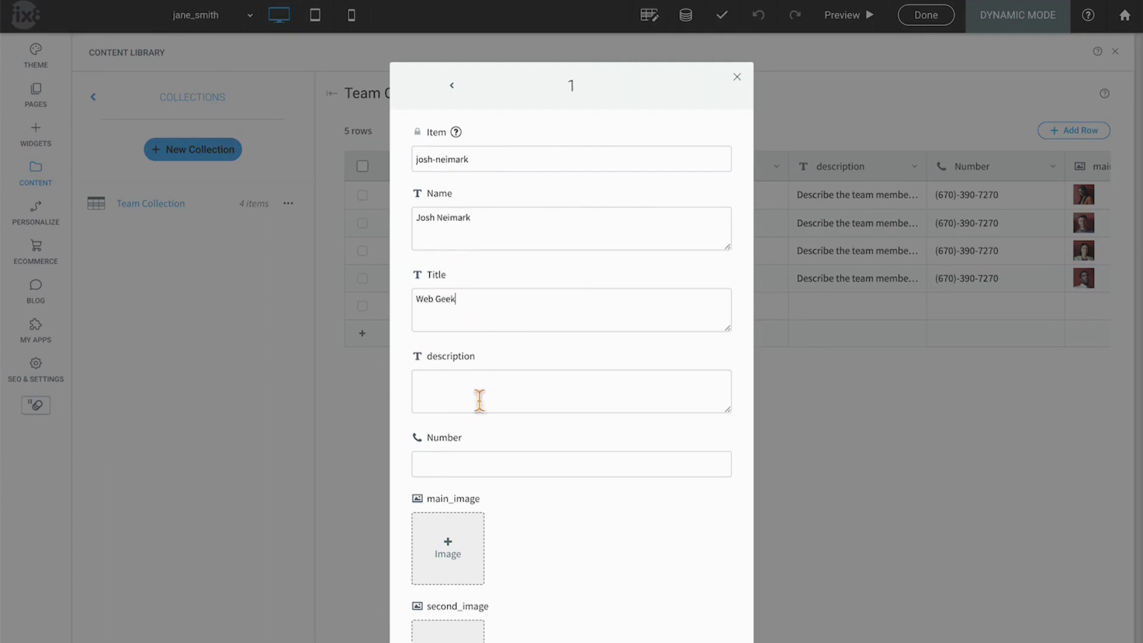
pyautogui.click(447, 548)
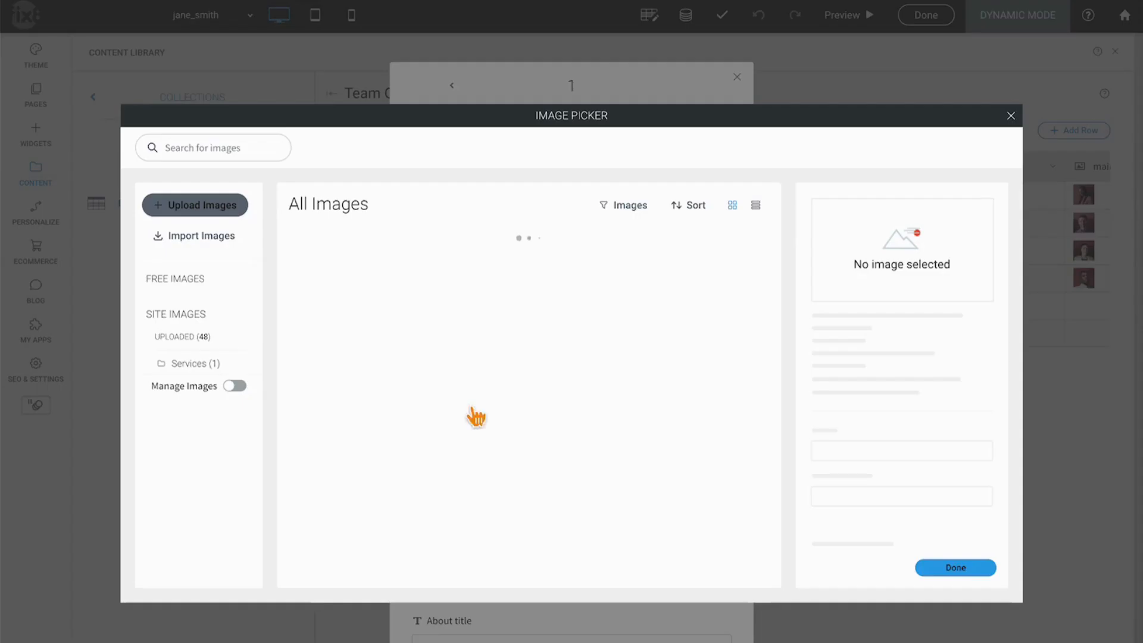
pyautogui.click(619, 297)
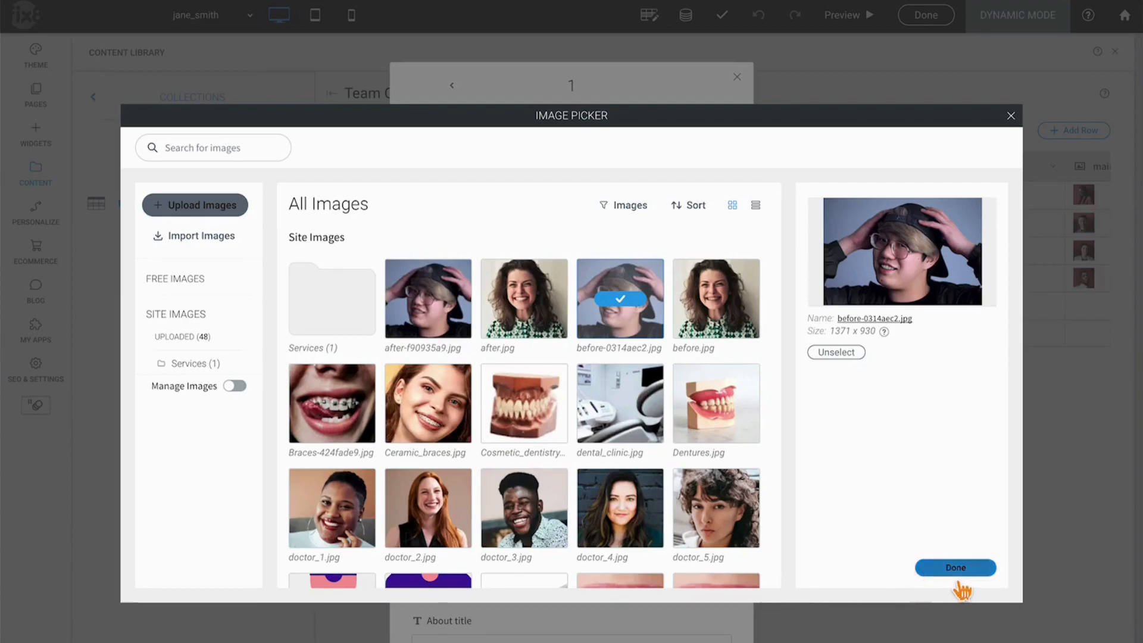
pyautogui.click(835, 352)
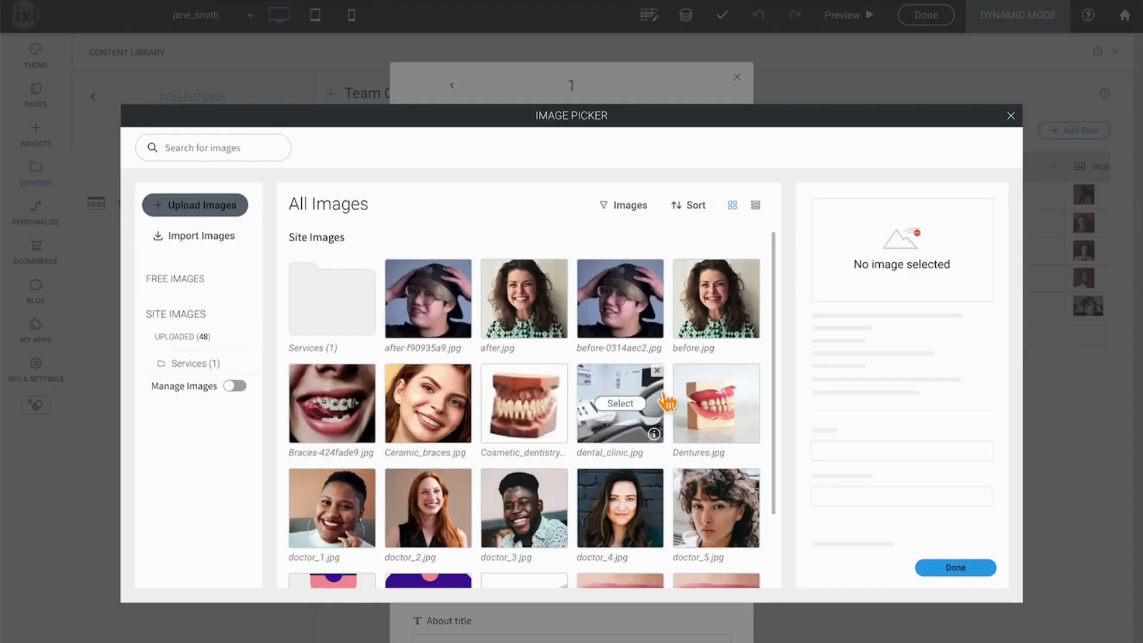
pyautogui.click(427, 296)
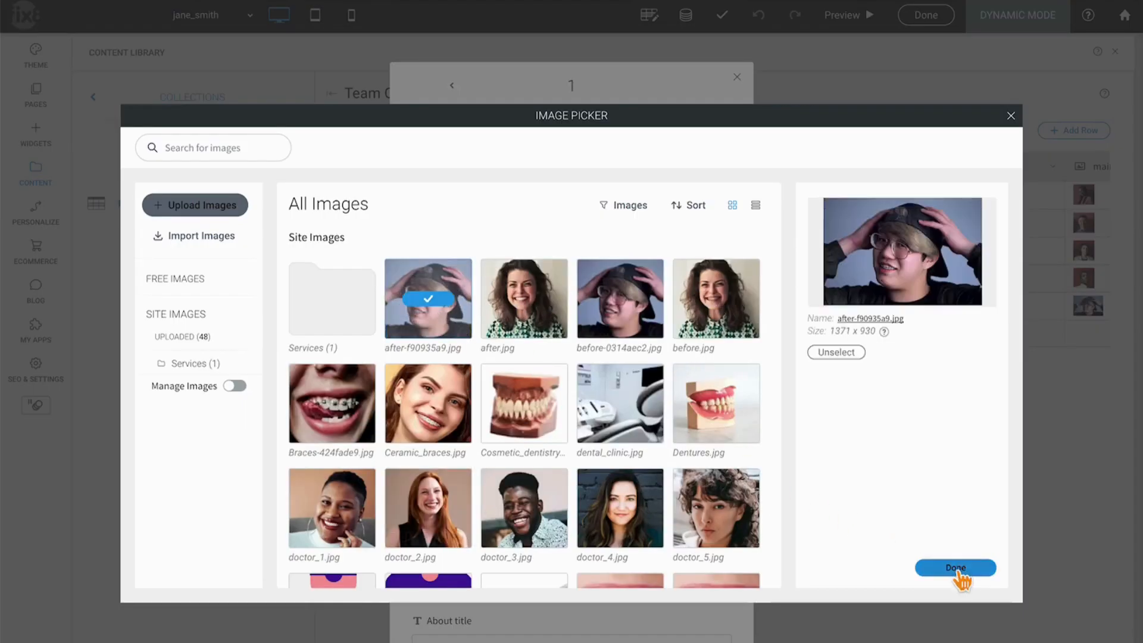
pyautogui.click(954, 568)
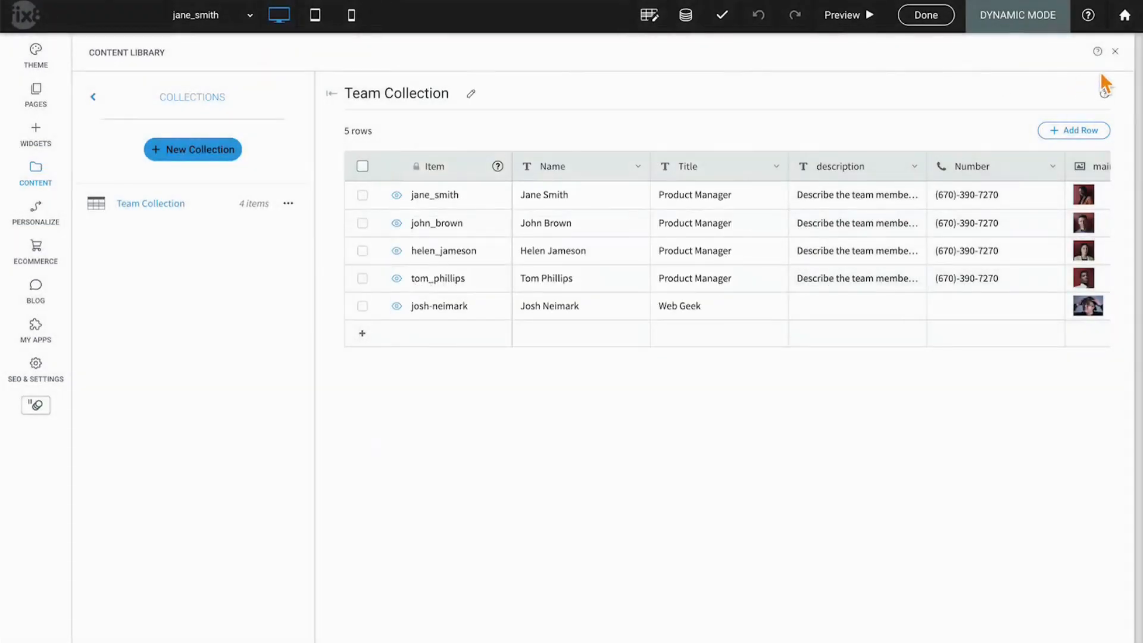
pyautogui.click(840, 14)
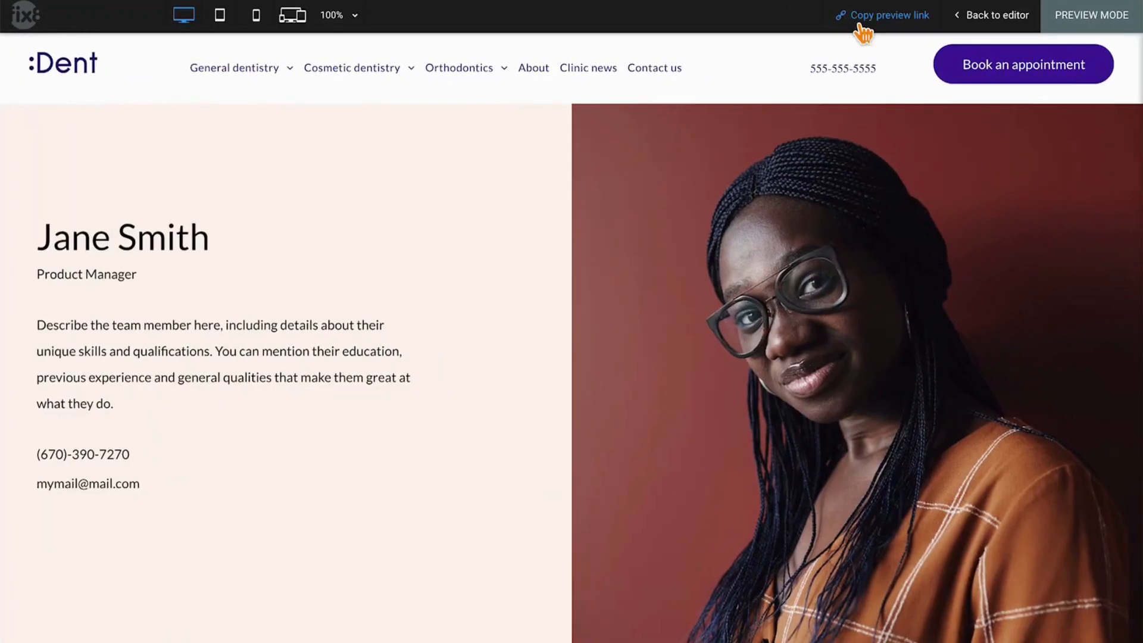
pyautogui.scroll(-3)
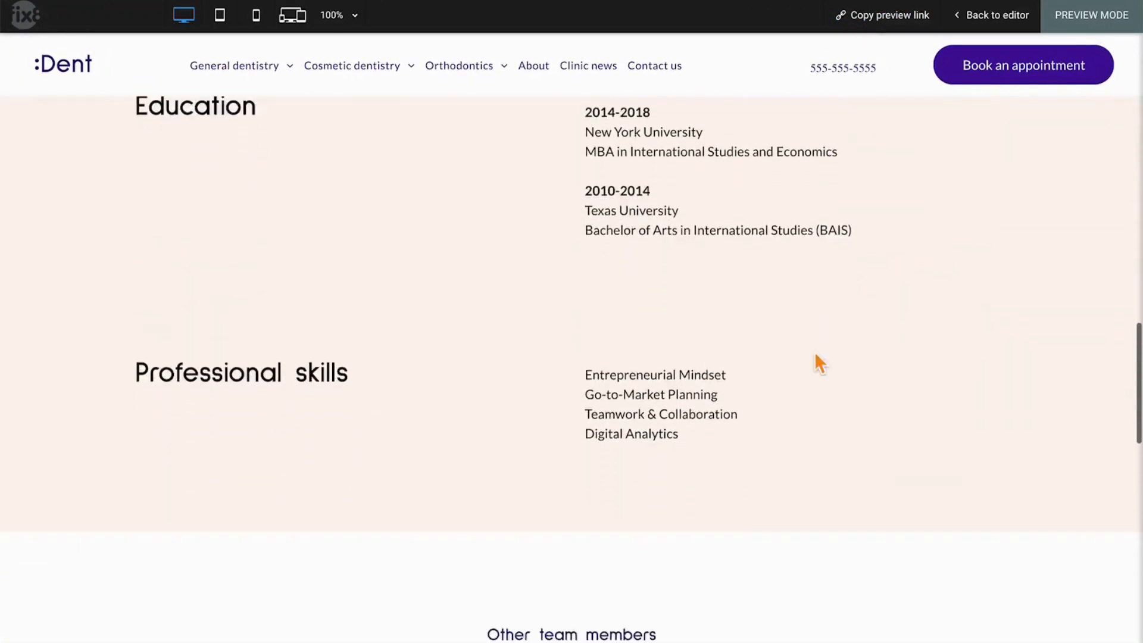
pyautogui.scroll(-3)
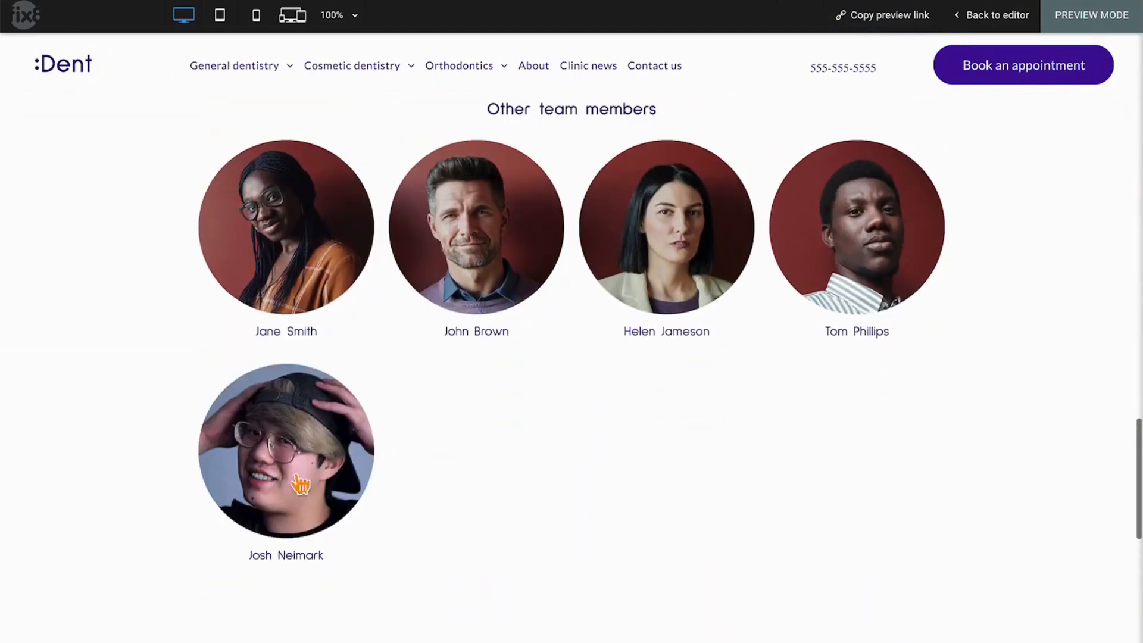
pyautogui.moveTo(299, 481)
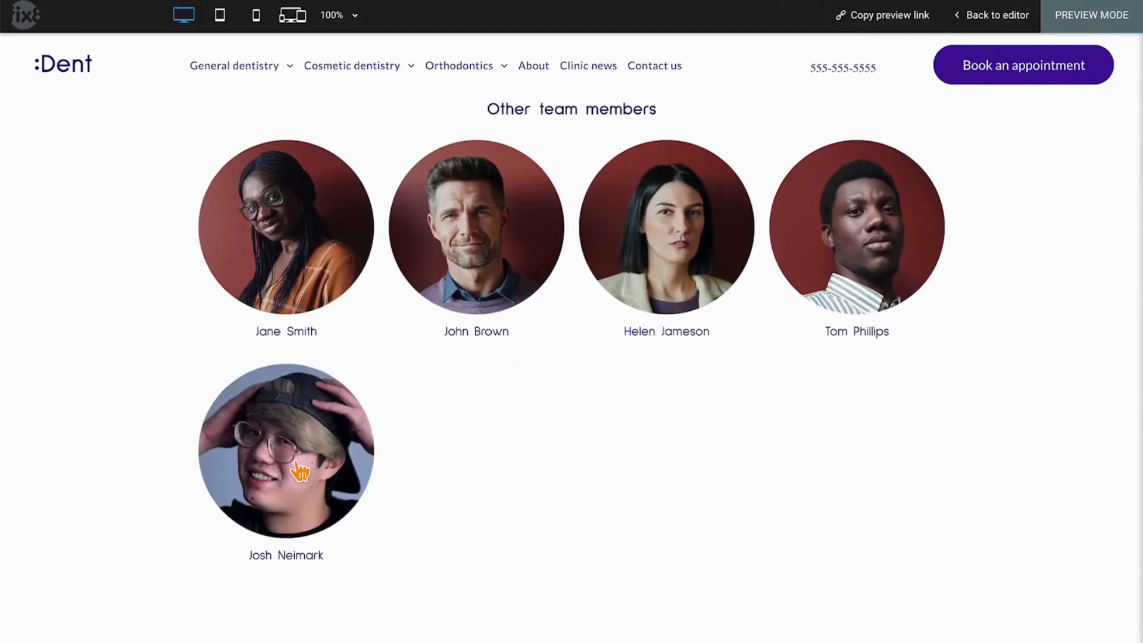
pyautogui.click(285, 451)
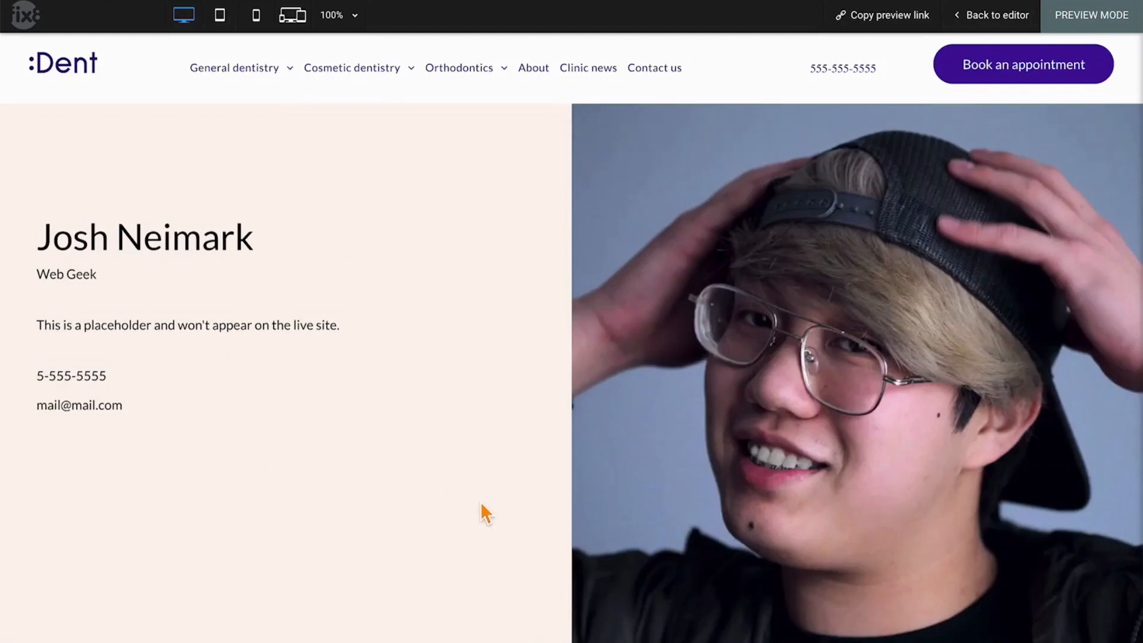
pyautogui.scroll(-3)
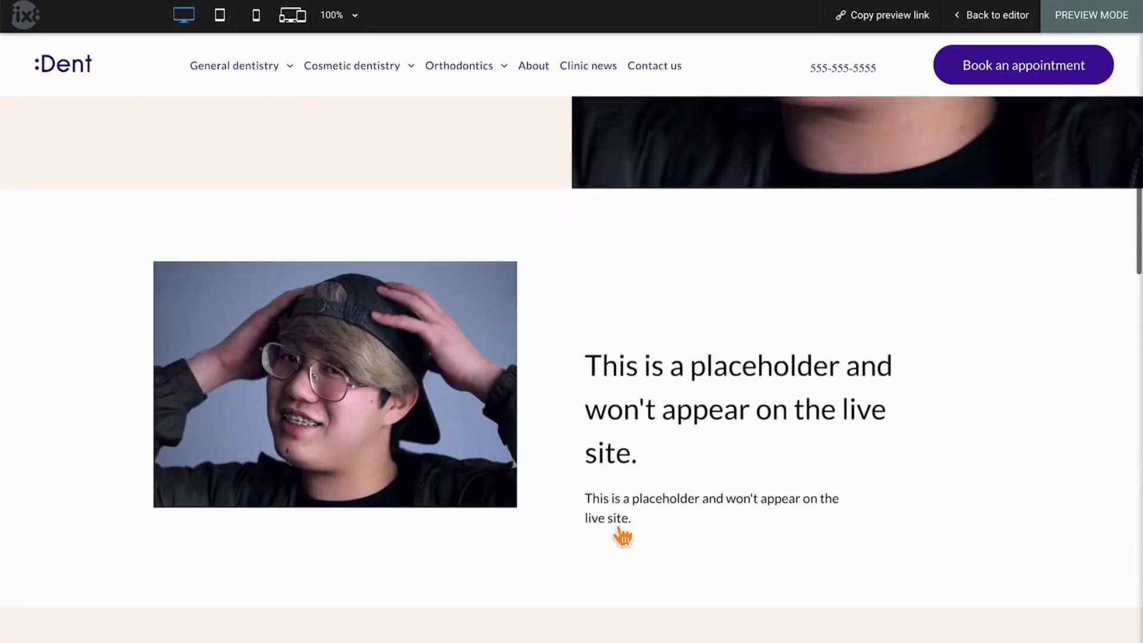
pyautogui.scroll(-3)
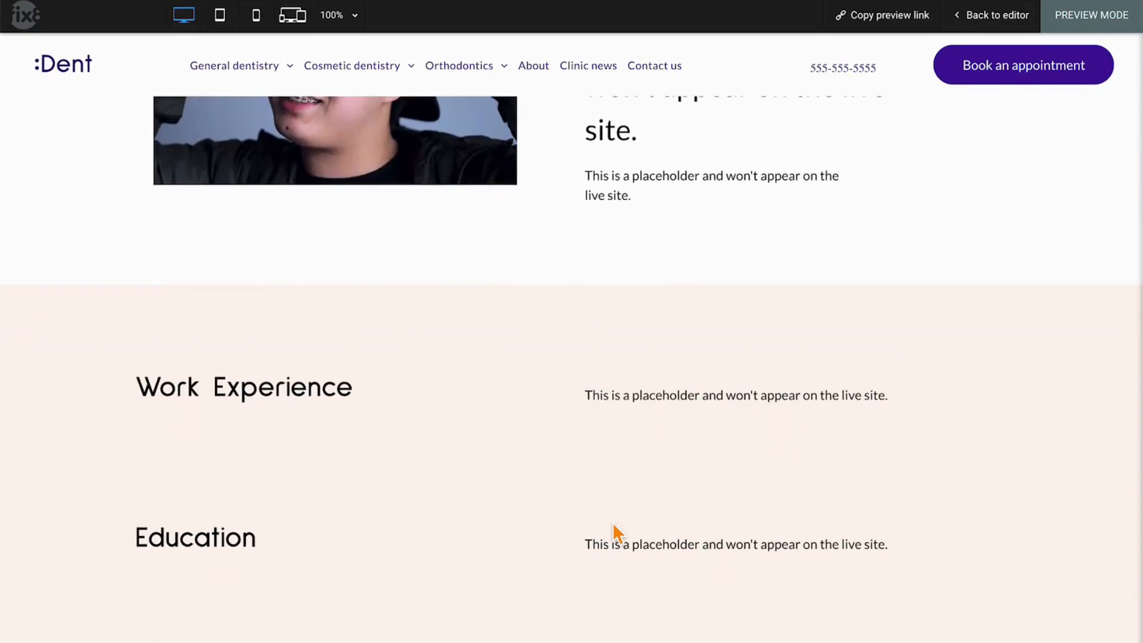
# Return to the editor, open Pages, and view then dismiss the New Page options
pyautogui.click(989, 16)
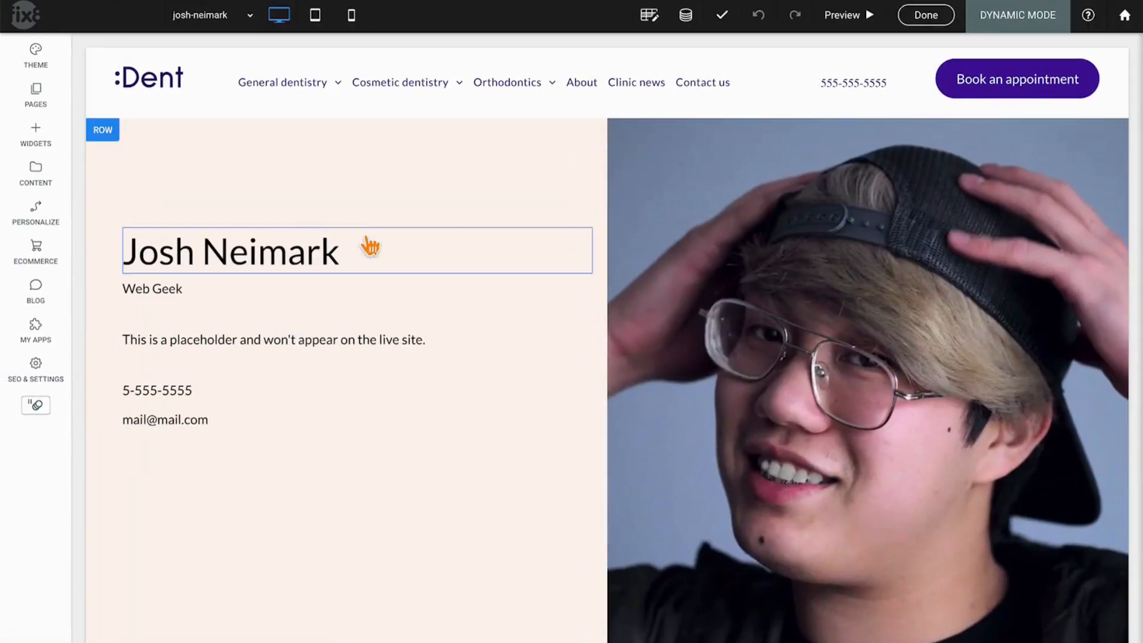
pyautogui.click(35, 94)
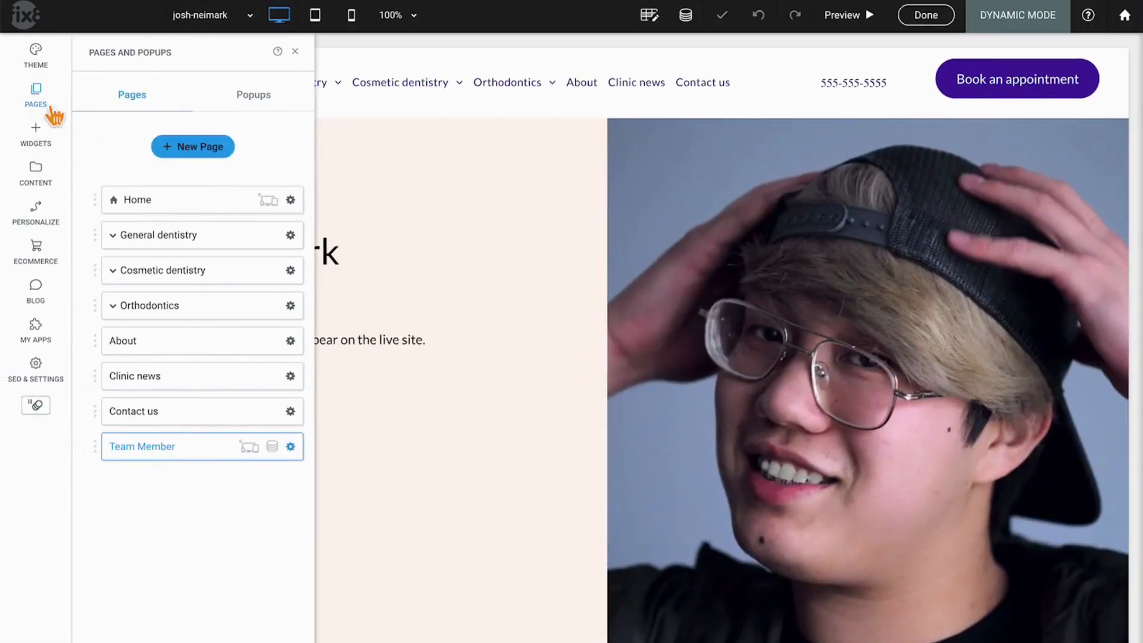
pyautogui.click(192, 146)
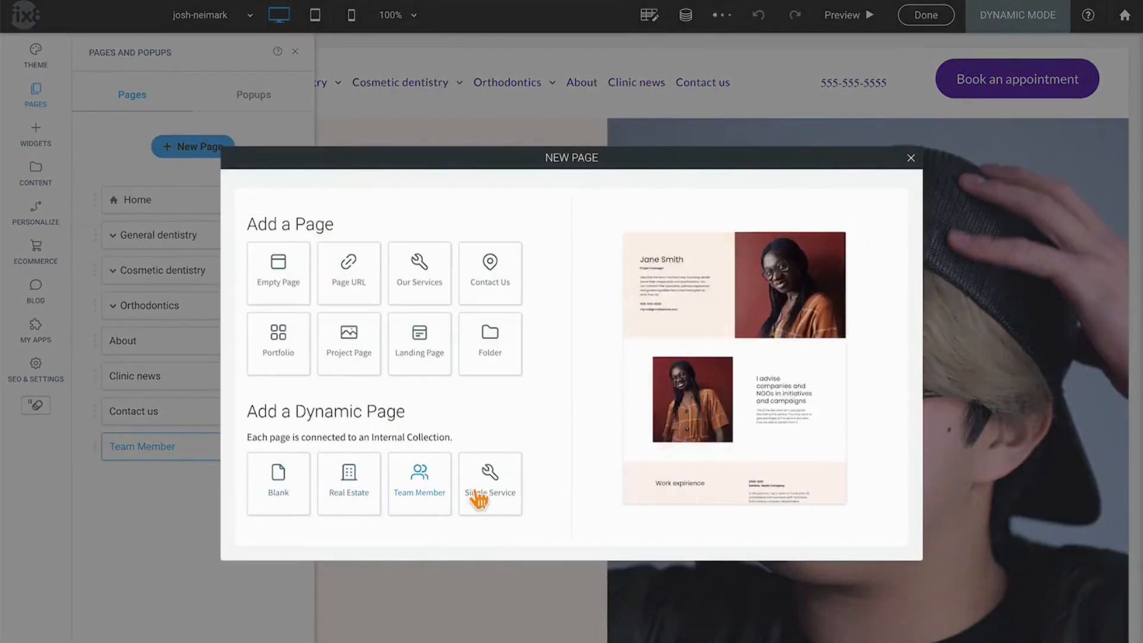
pyautogui.moveTo(419, 502)
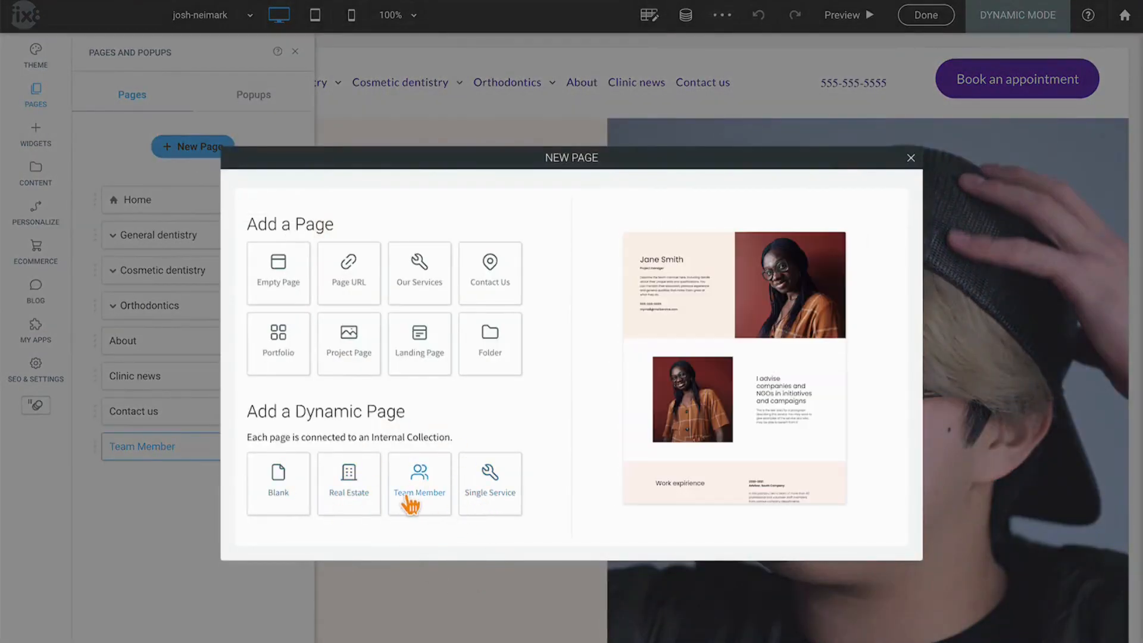
pyautogui.click(278, 484)
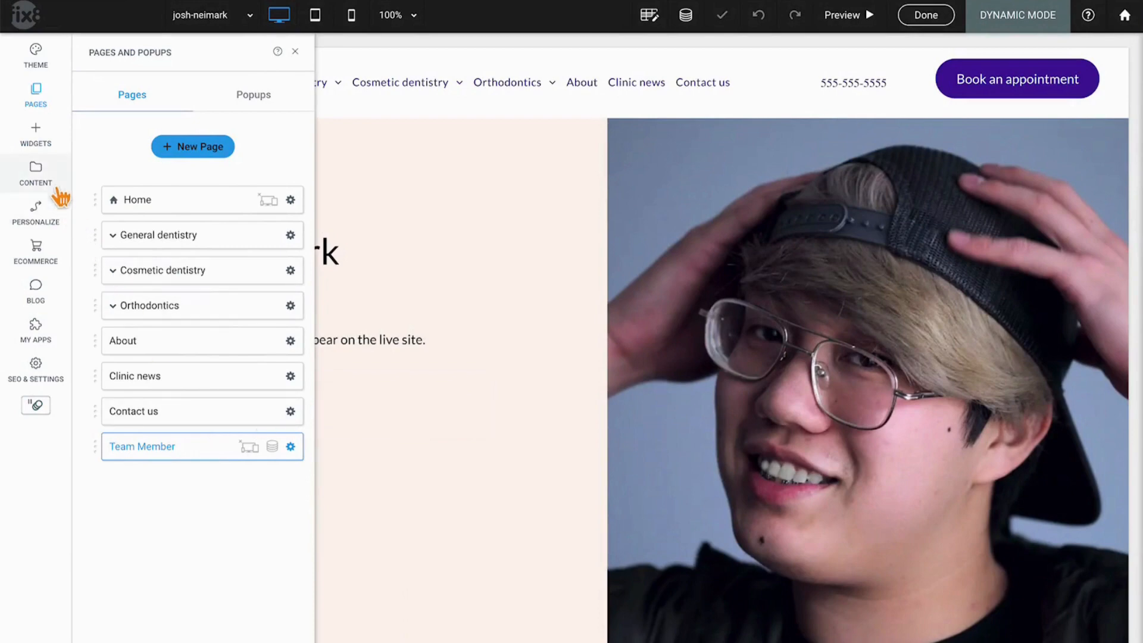
# Review the New Collection types in Content > Collections, then close the Content Library
pyautogui.click(35, 173)
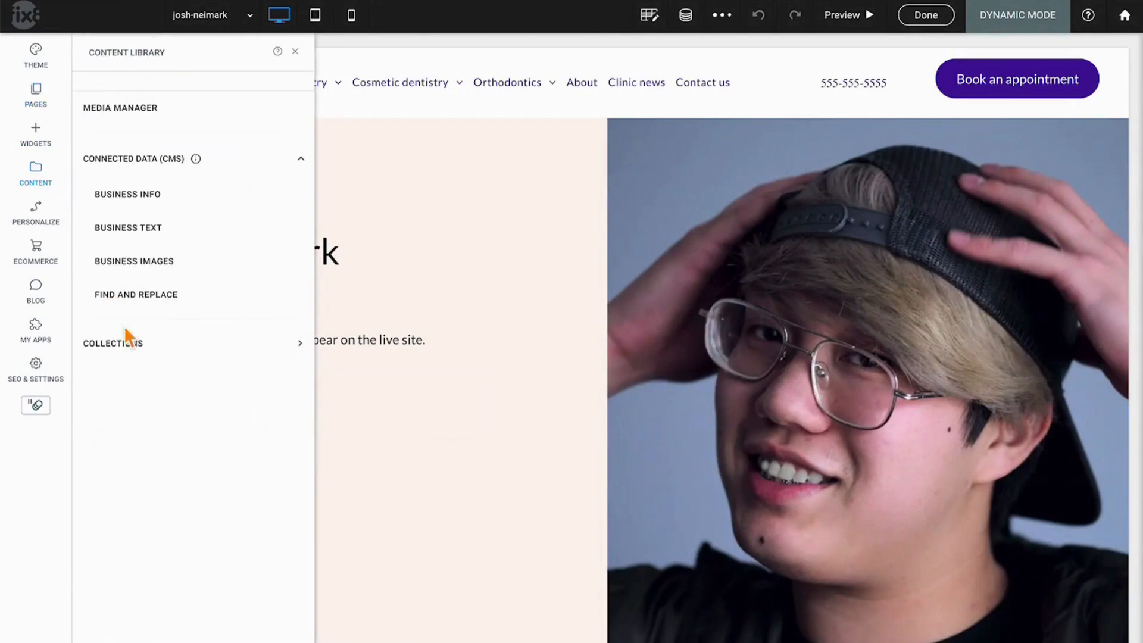
pyautogui.click(113, 342)
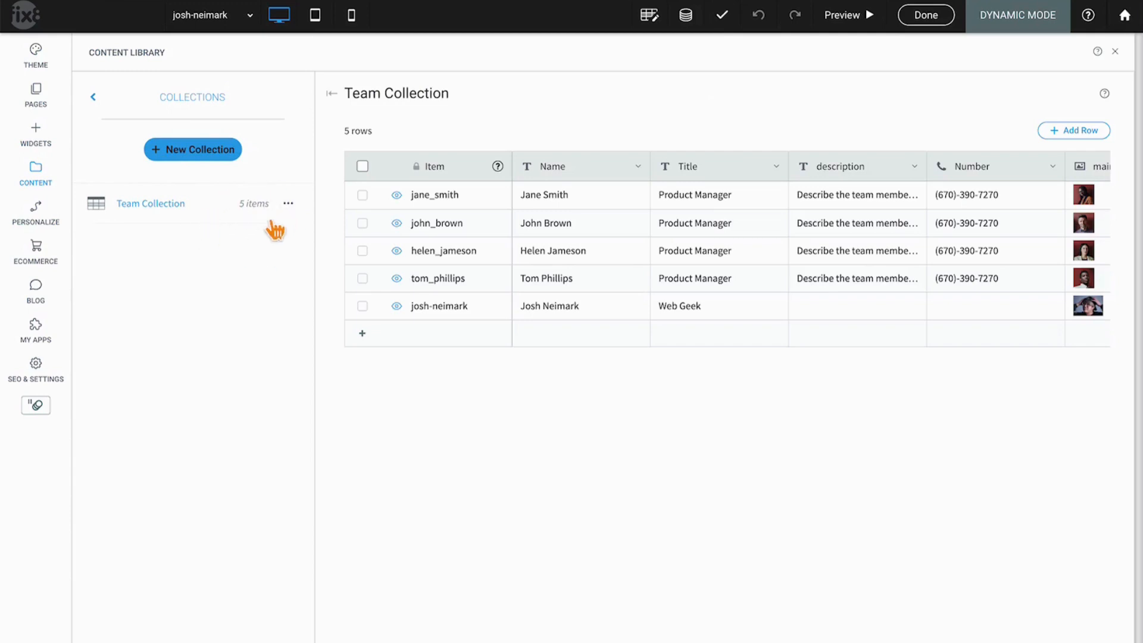
pyautogui.click(192, 149)
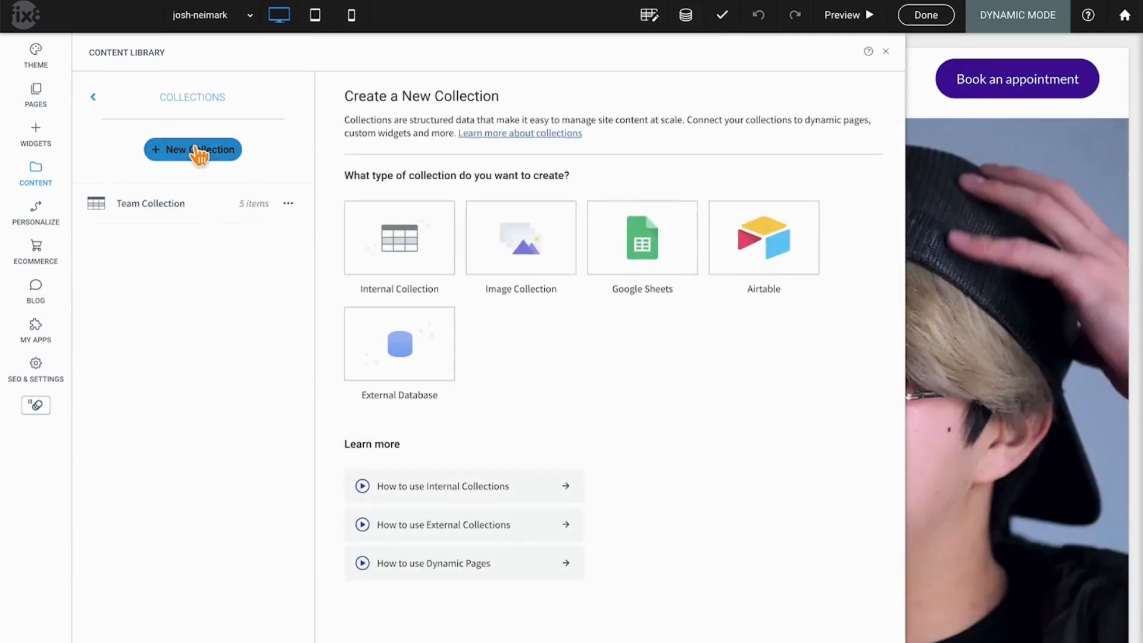
pyautogui.moveTo(363, 259)
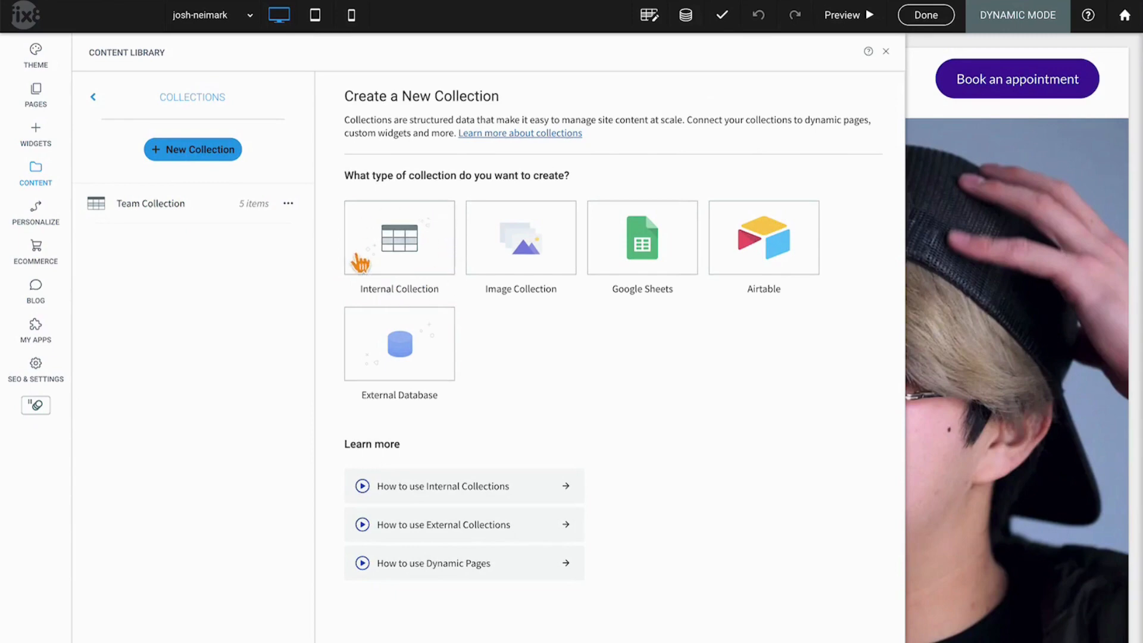
pyautogui.moveTo(687, 259)
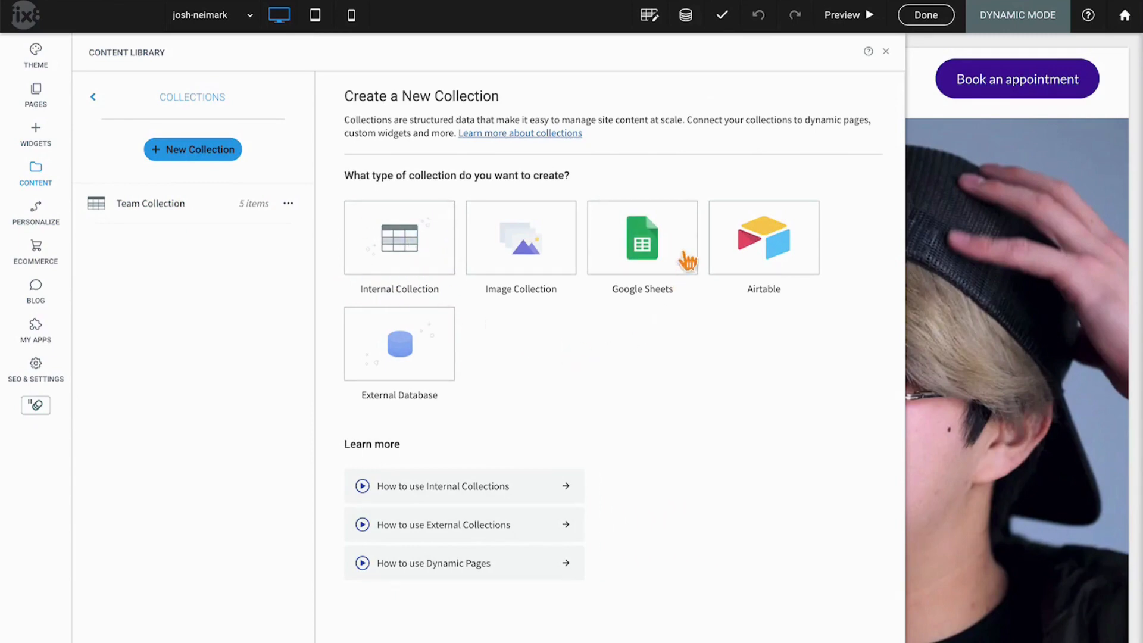
pyautogui.moveTo(734, 244)
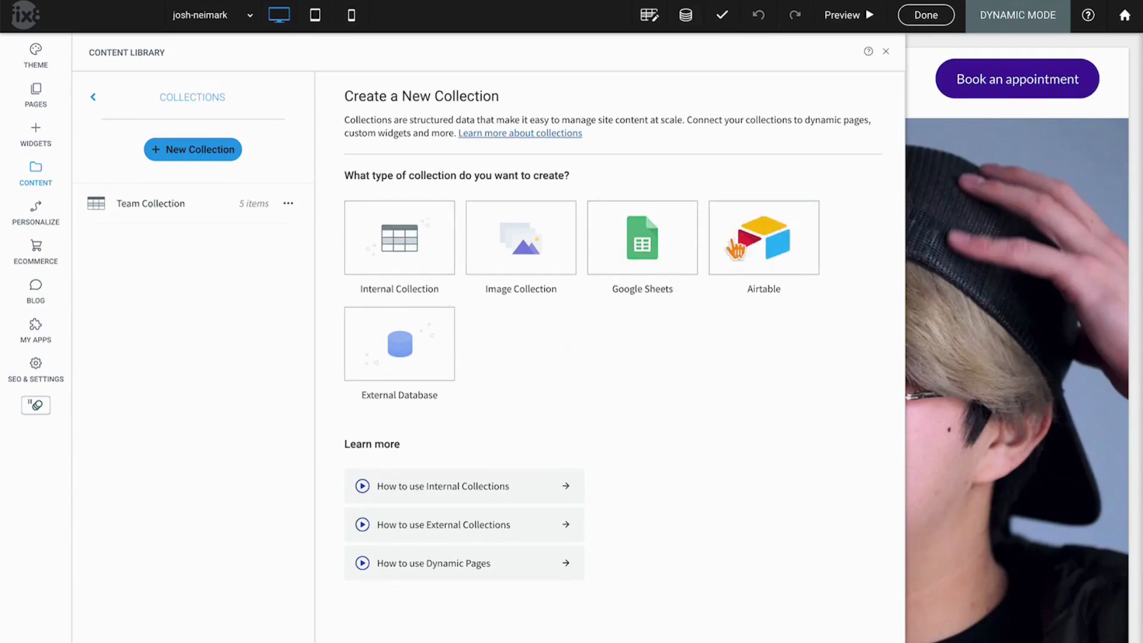
pyautogui.moveTo(780, 240)
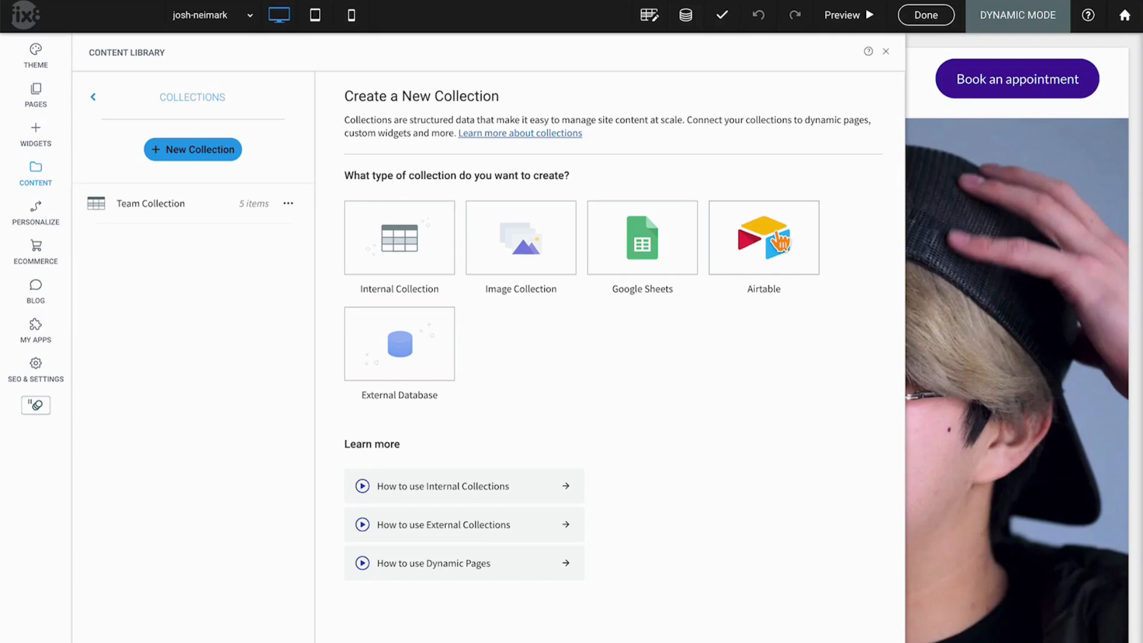
pyautogui.moveTo(897, 72)
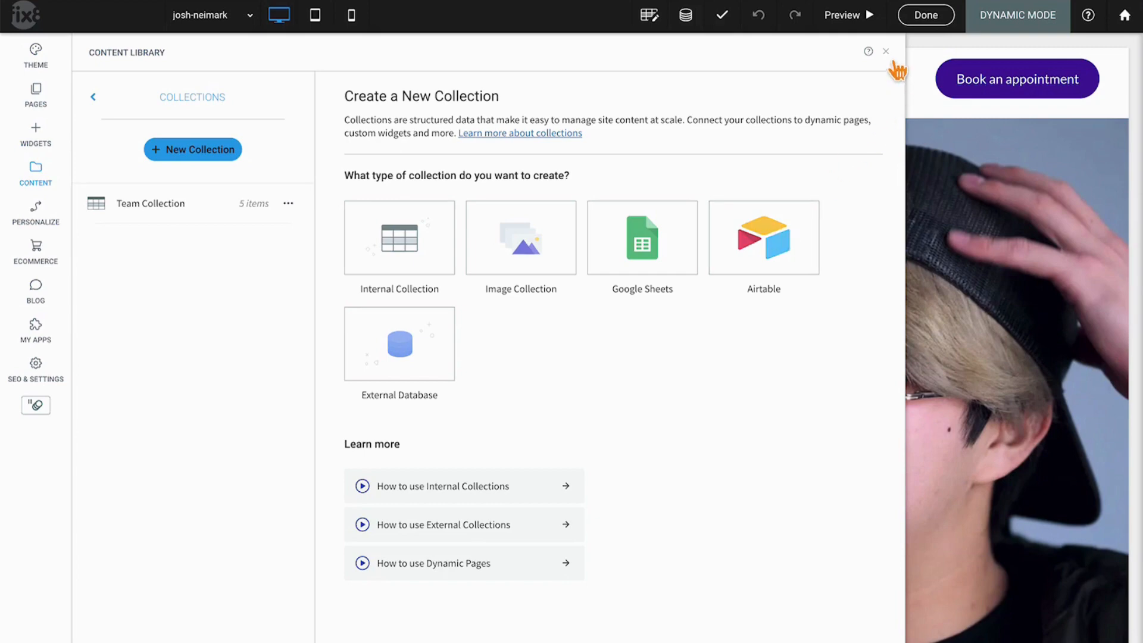
pyautogui.click(886, 51)
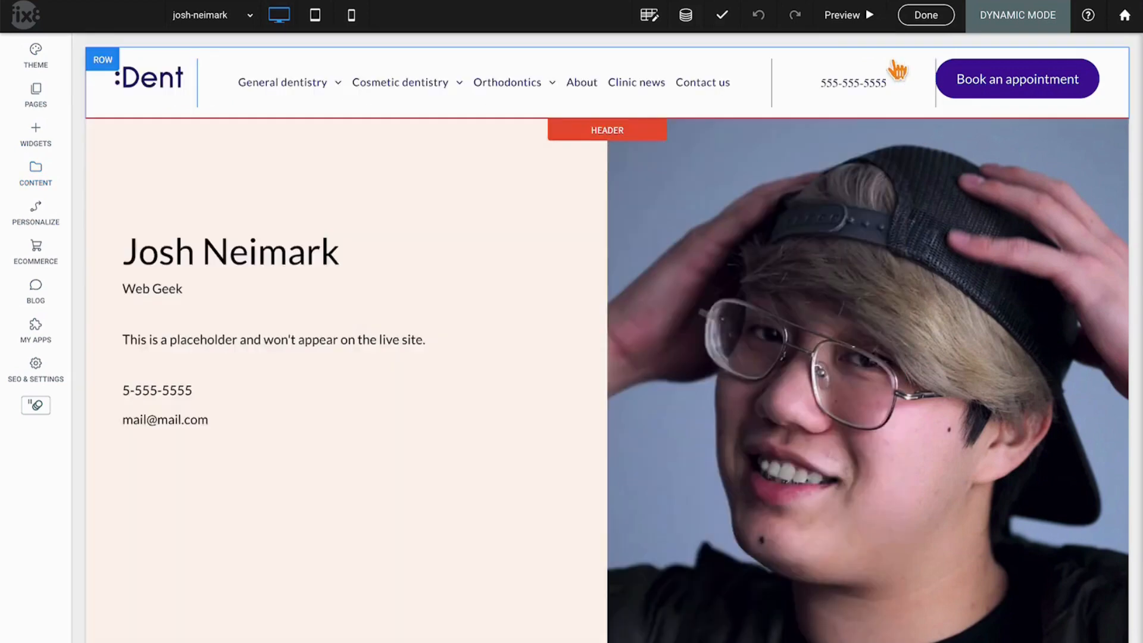